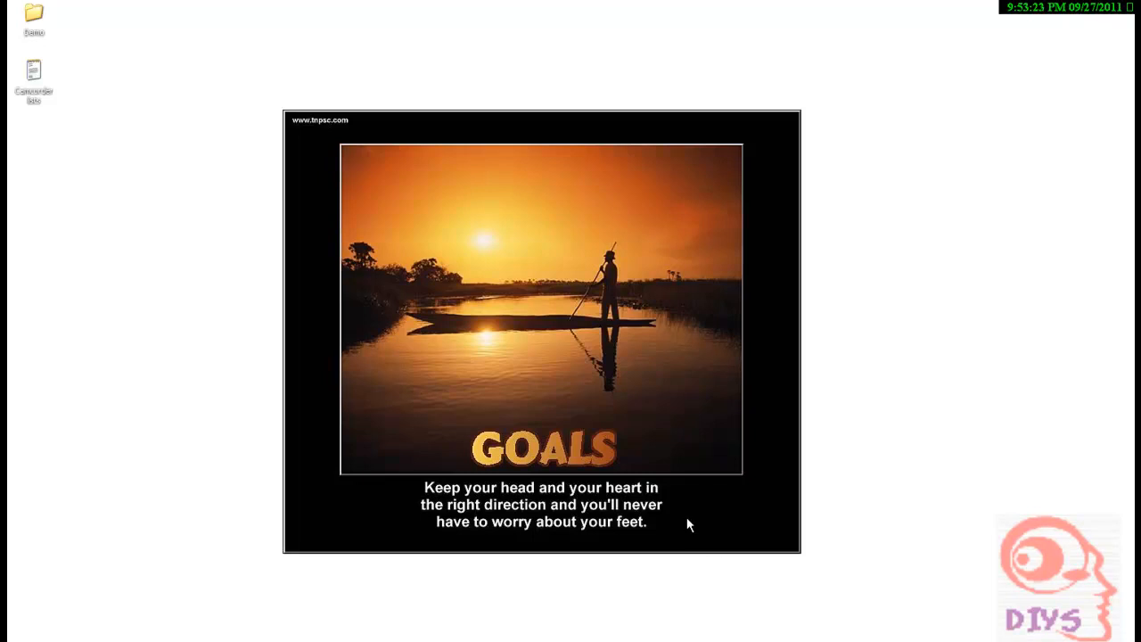
mouse_move(658, 487)
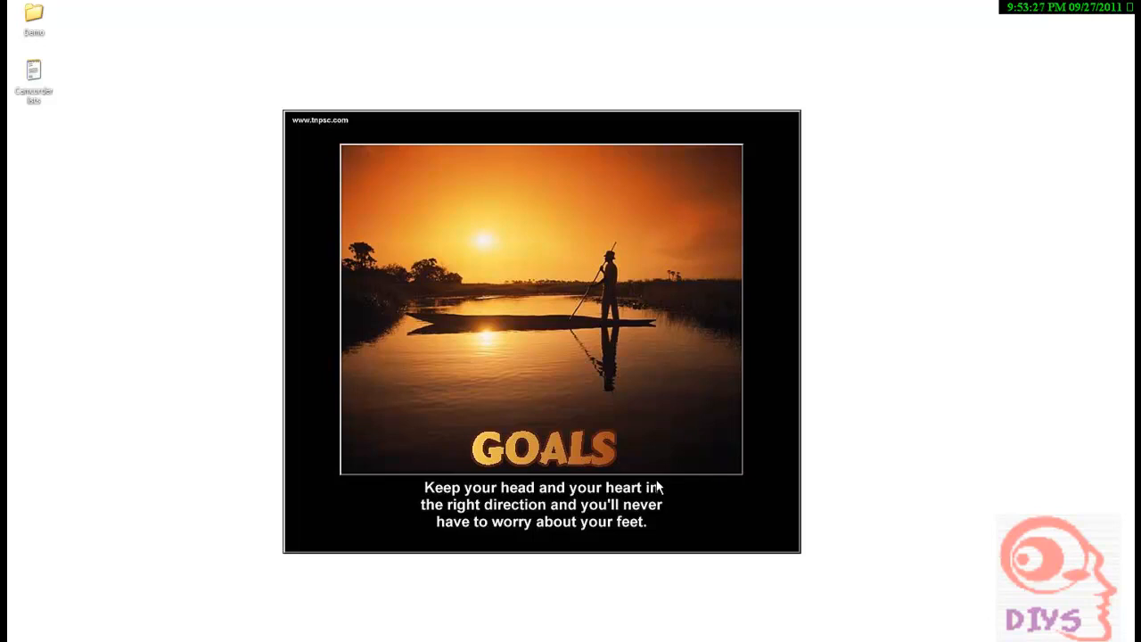
mouse_move(657, 430)
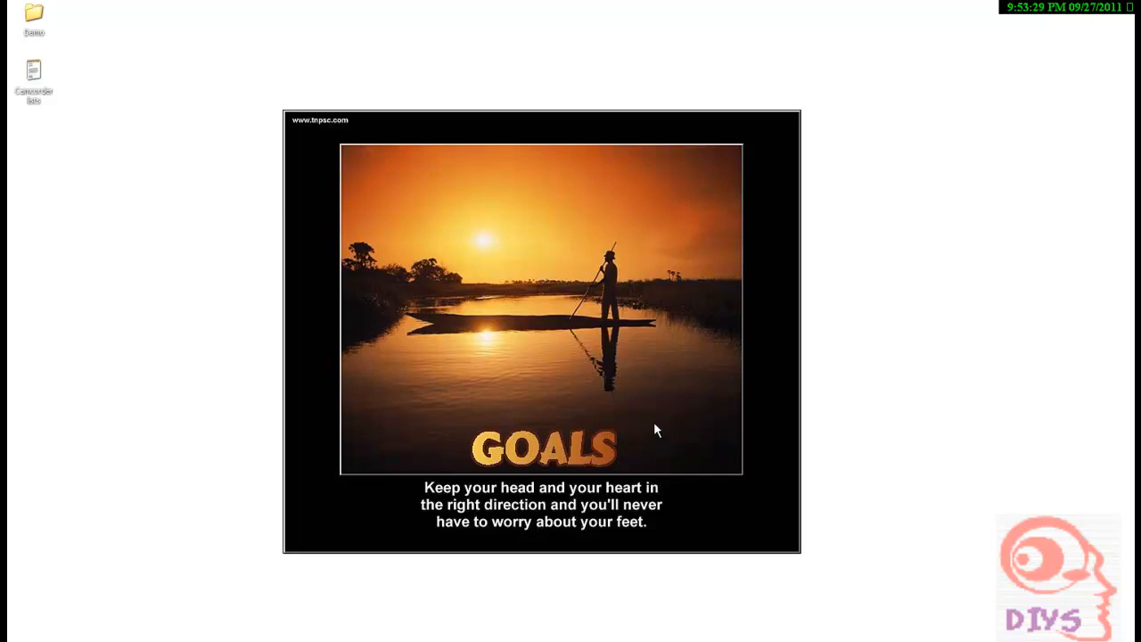
mouse_move(648, 417)
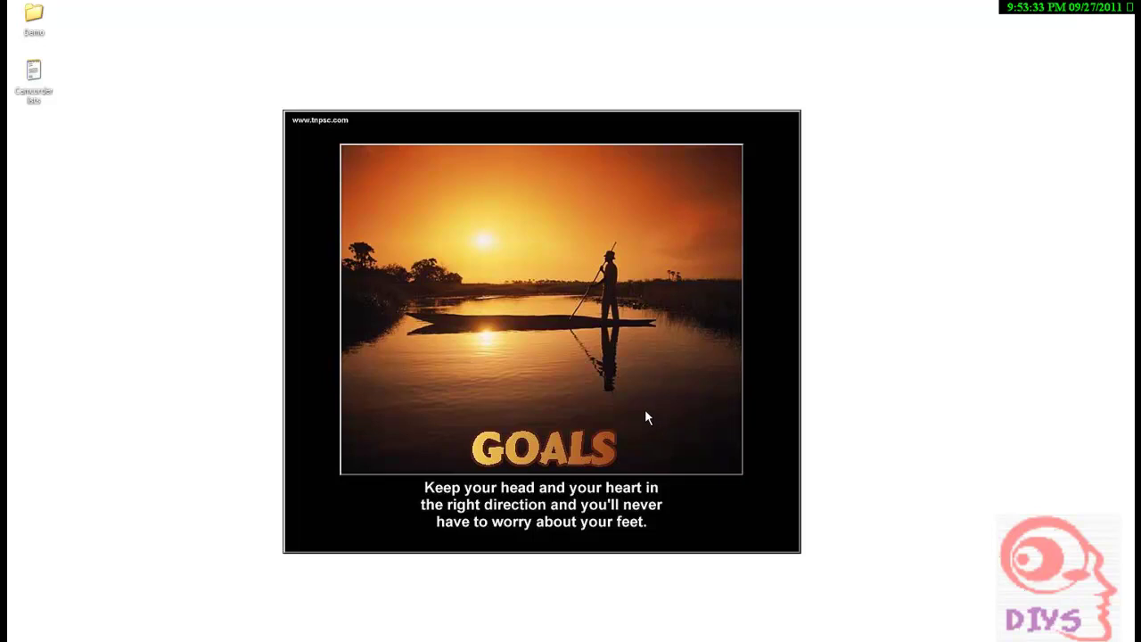
mouse_move(642, 411)
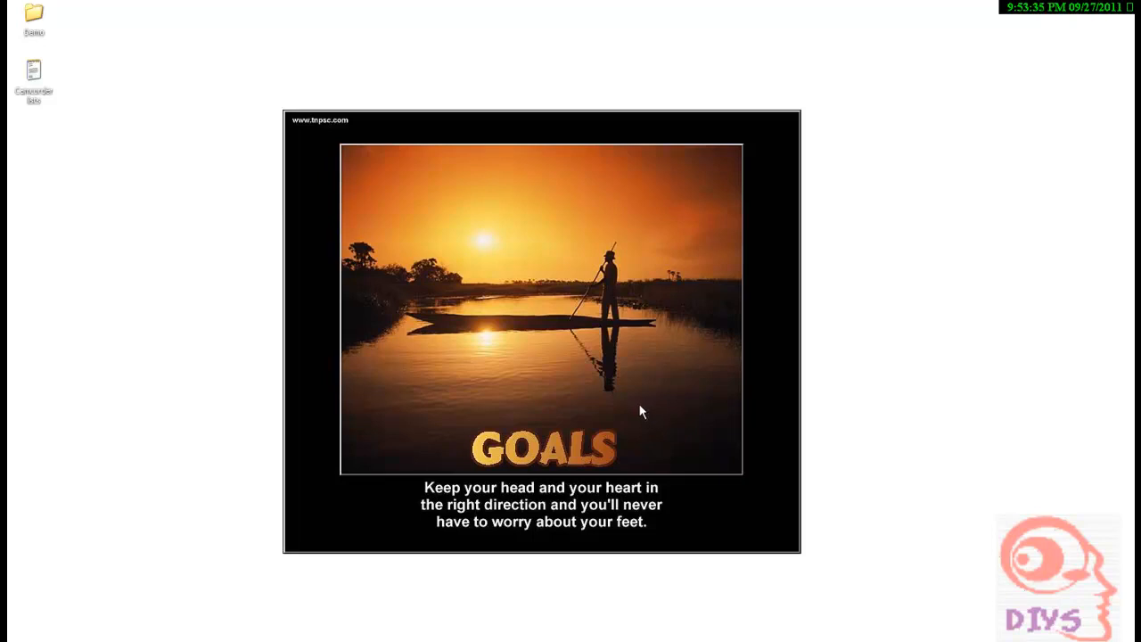
mouse_move(581, 358)
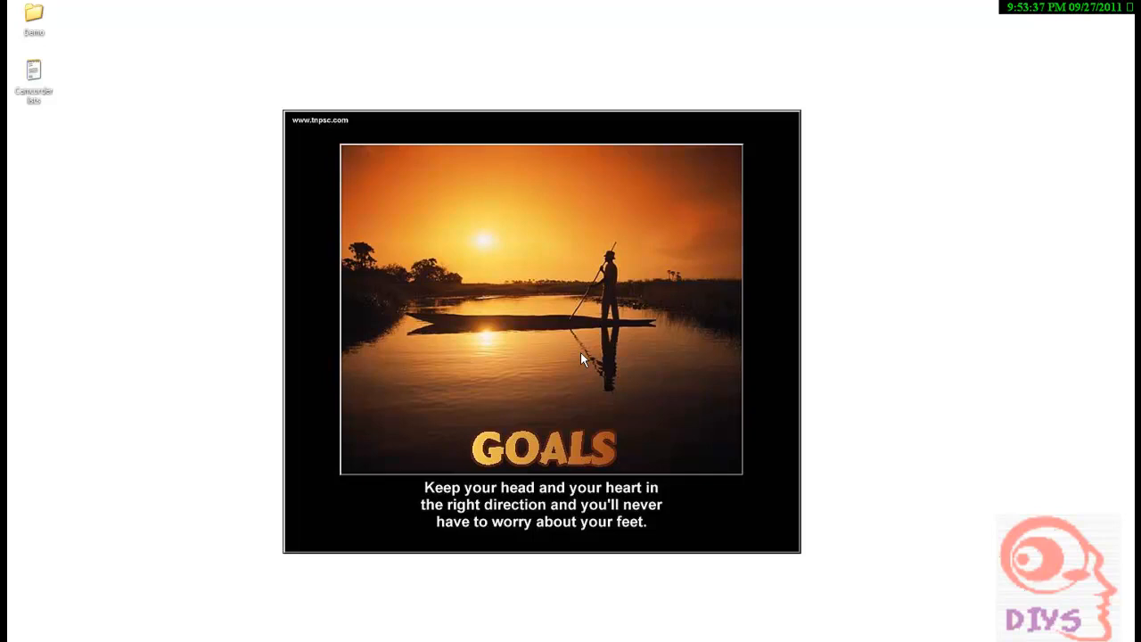
mouse_move(566, 324)
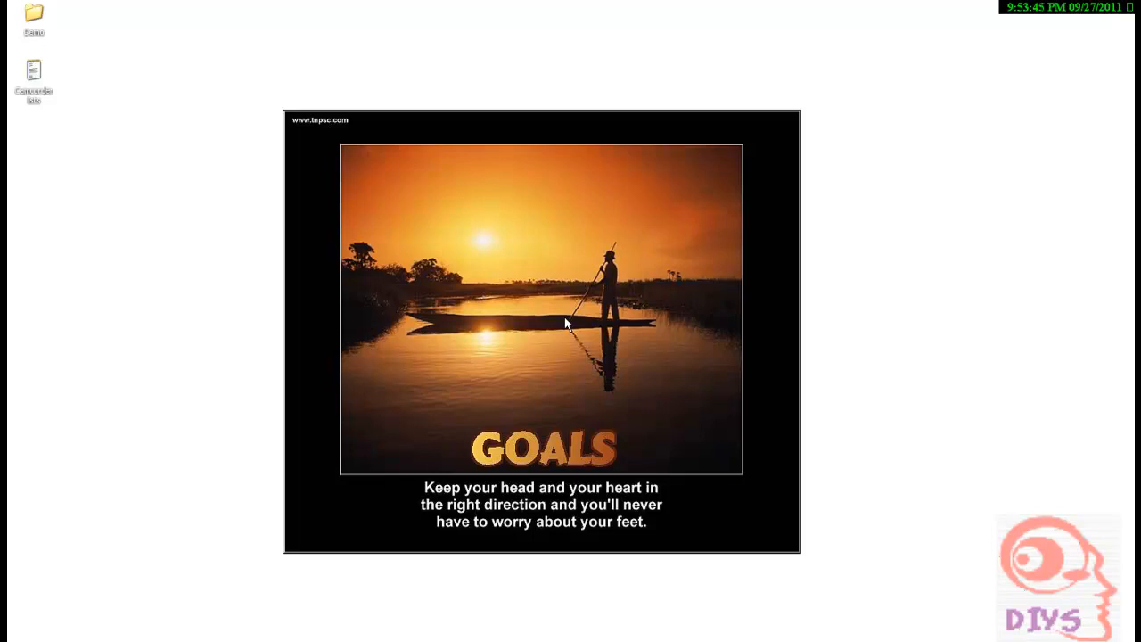
mouse_move(538, 292)
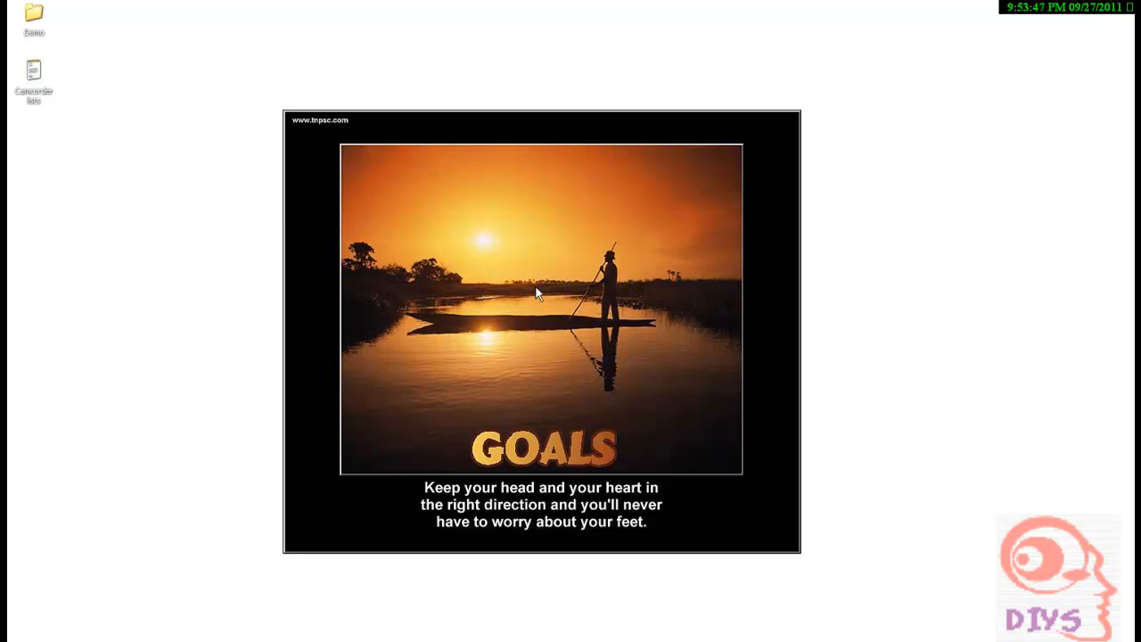
mouse_move(313, 88)
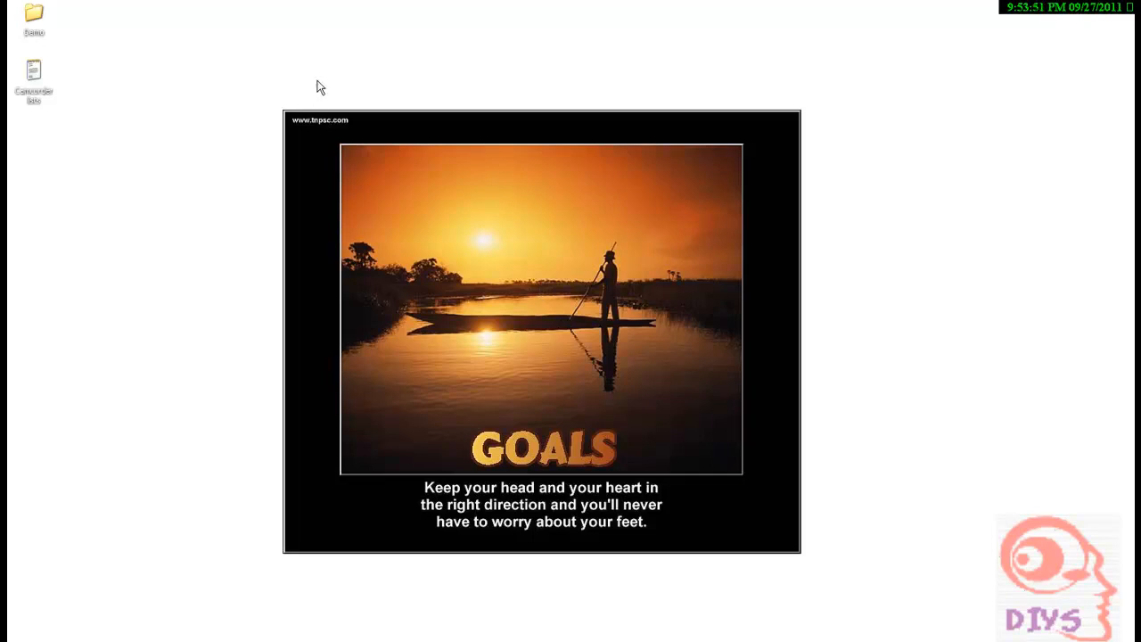
mouse_move(400, 104)
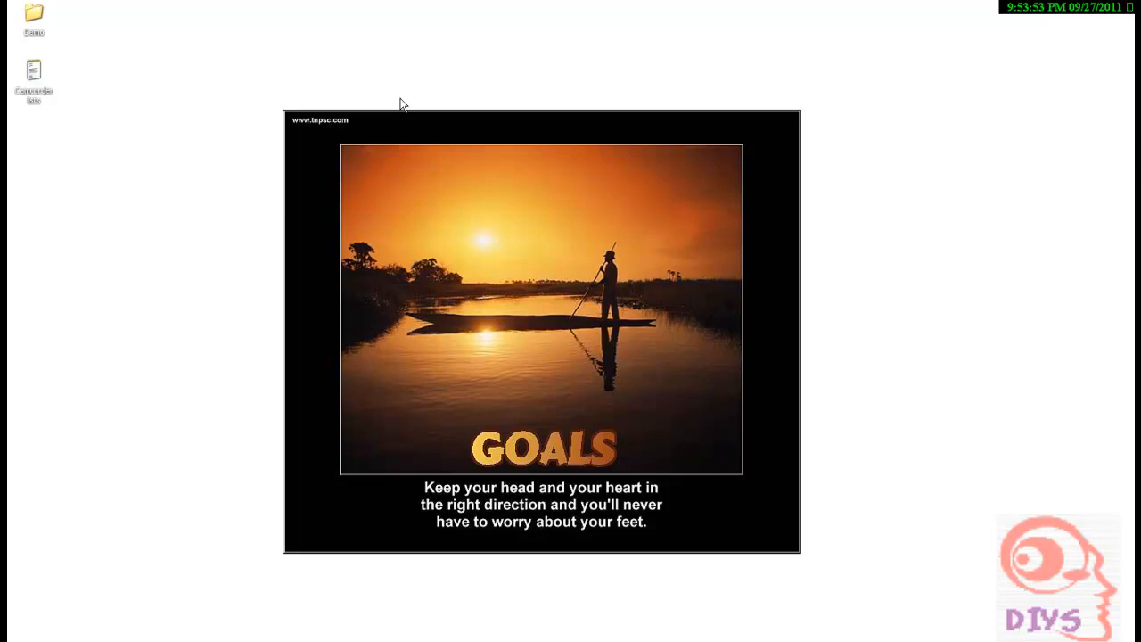
mouse_move(737, 89)
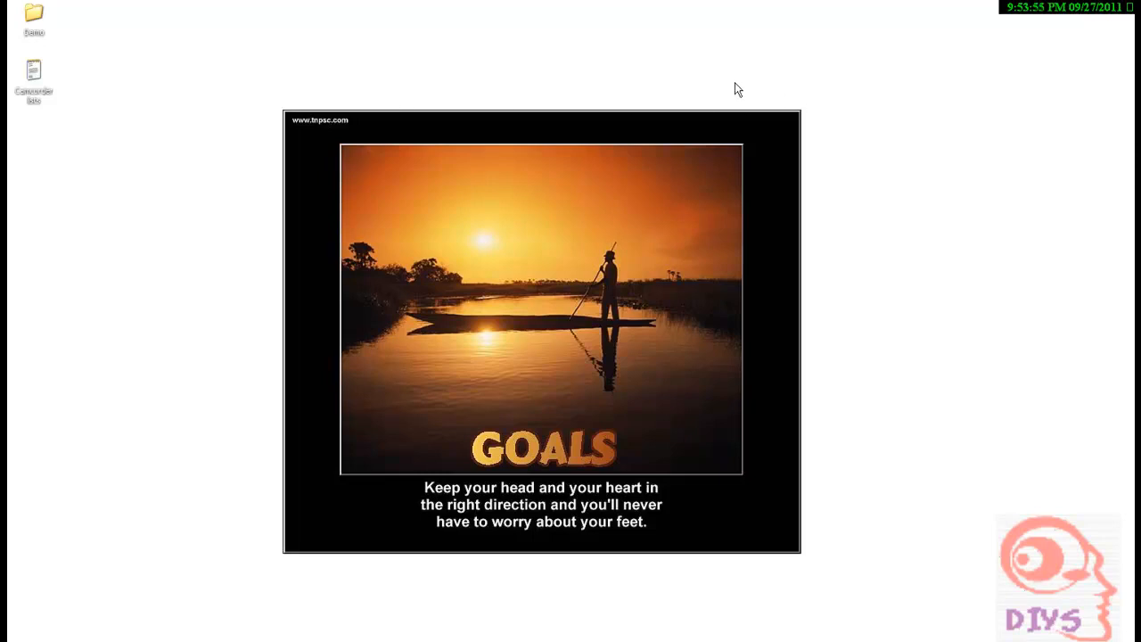
mouse_move(229, 82)
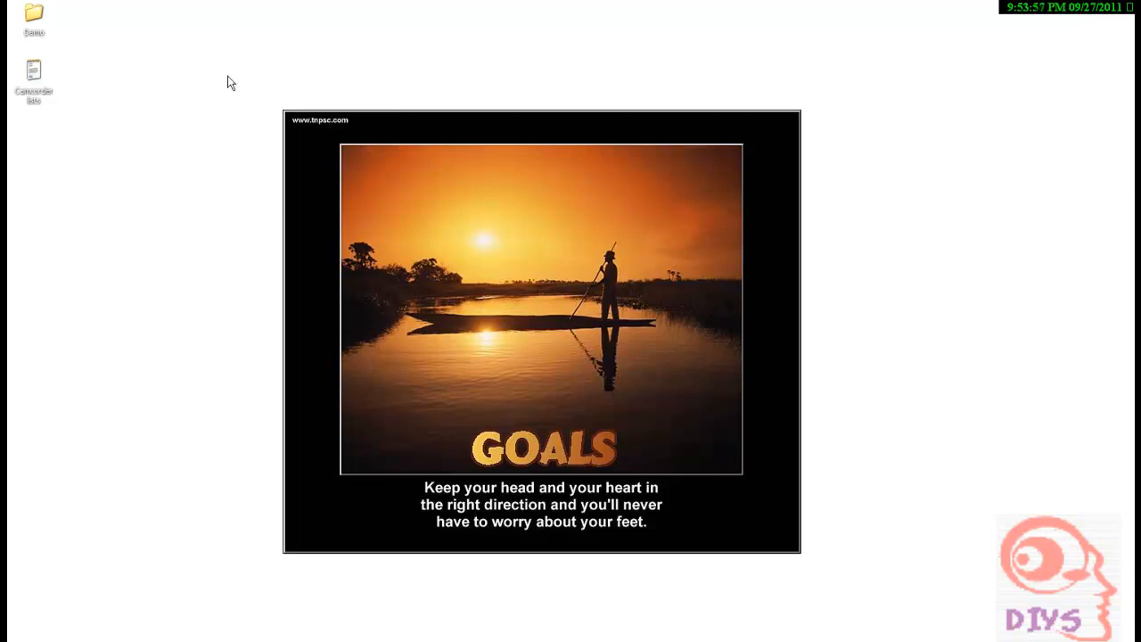
mouse_move(931, 569)
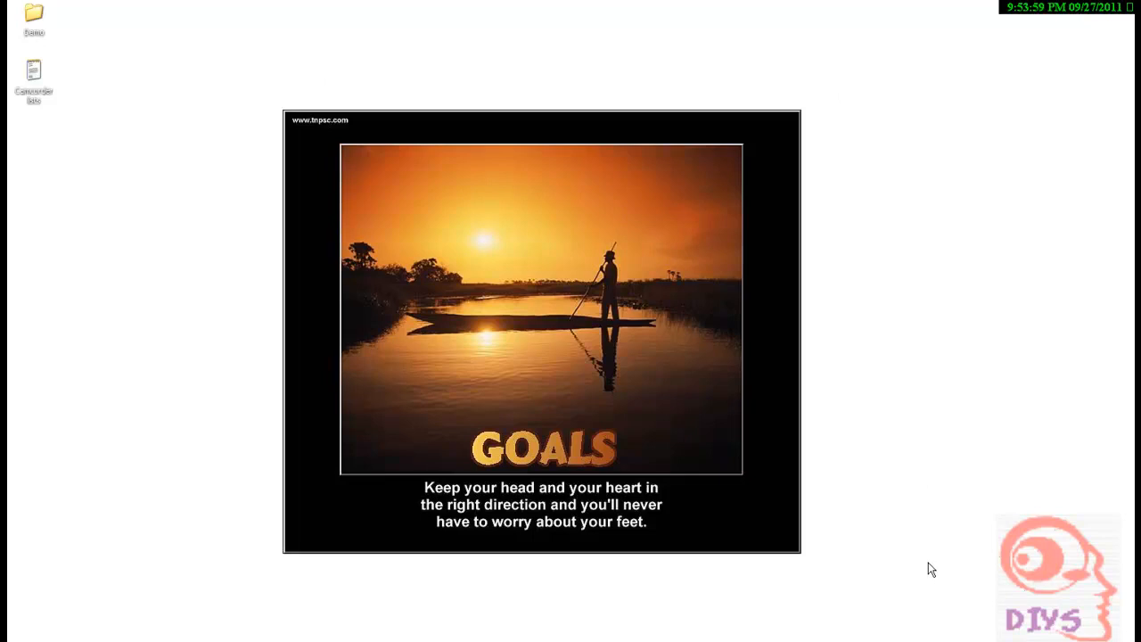
mouse_move(571, 309)
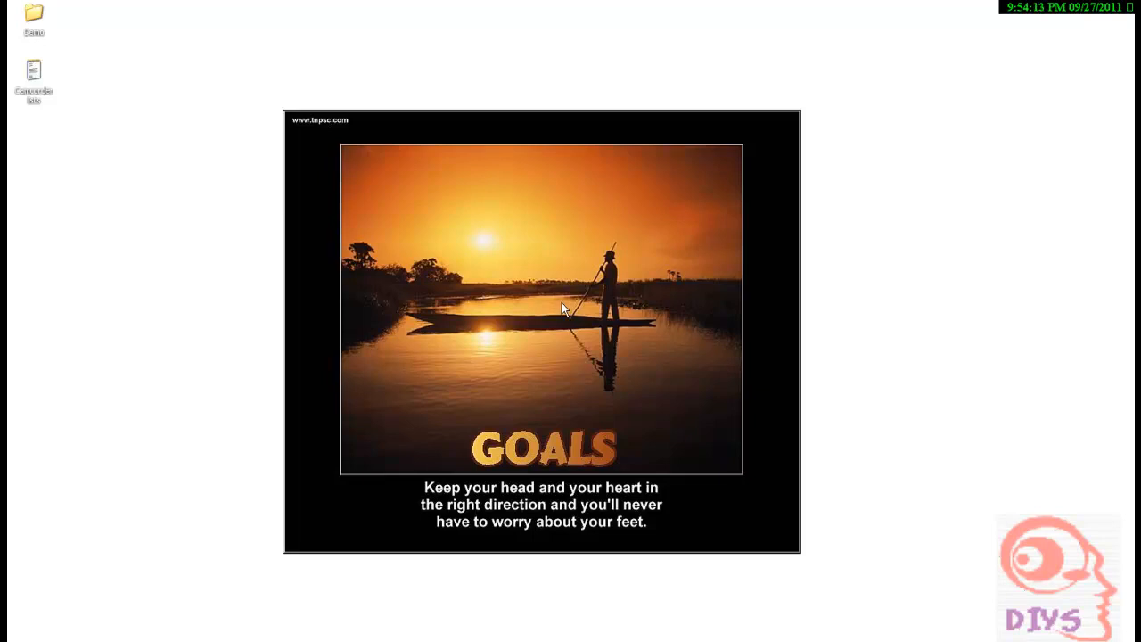
mouse_move(449, 297)
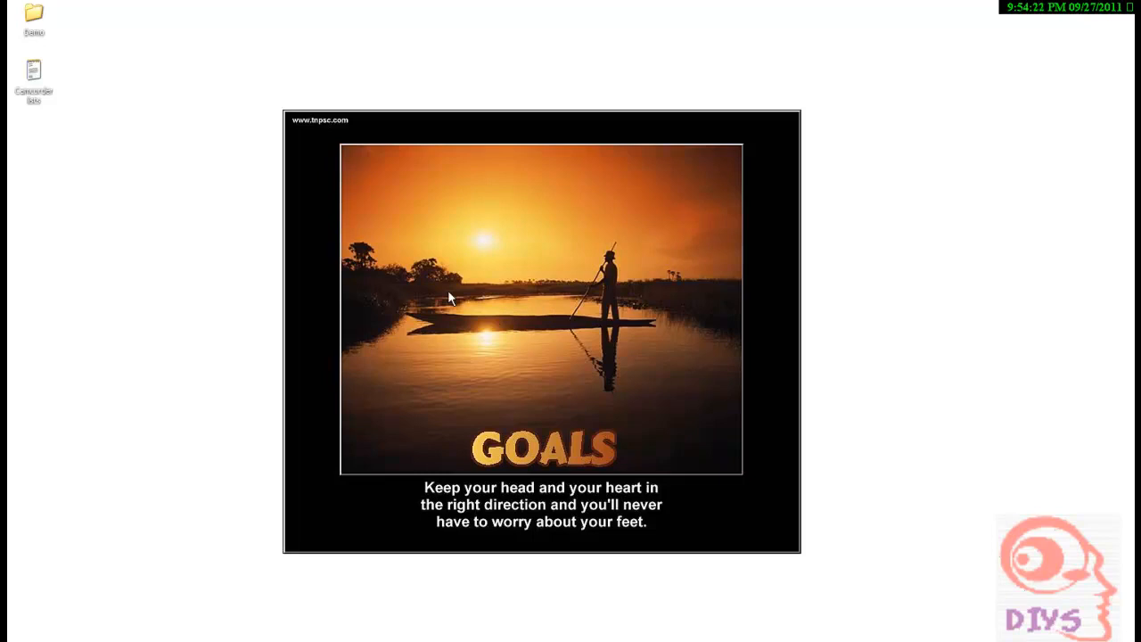
mouse_move(403, 277)
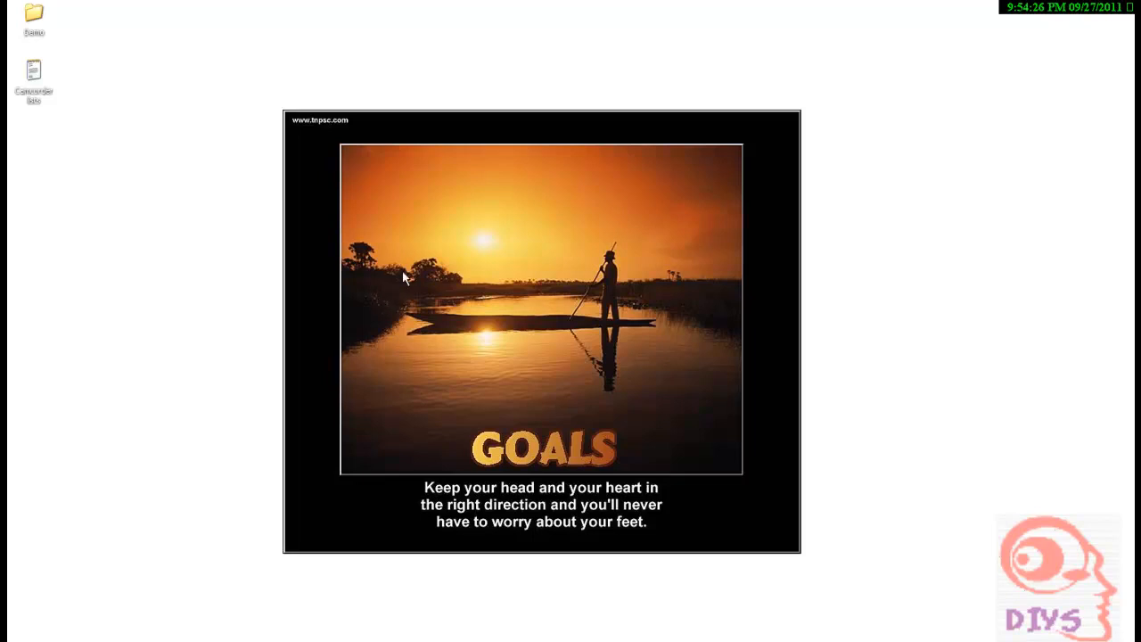
Launch Firefox Backup Tool from Start > All Programs > Firefox Backup Tool.
click(18, 633)
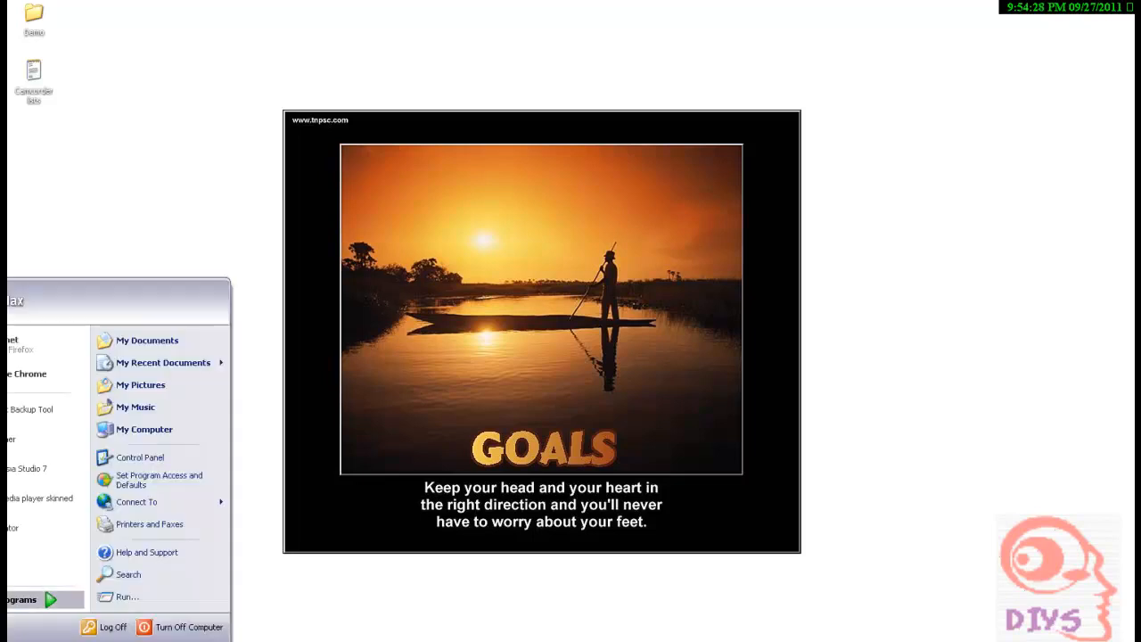
click(258, 54)
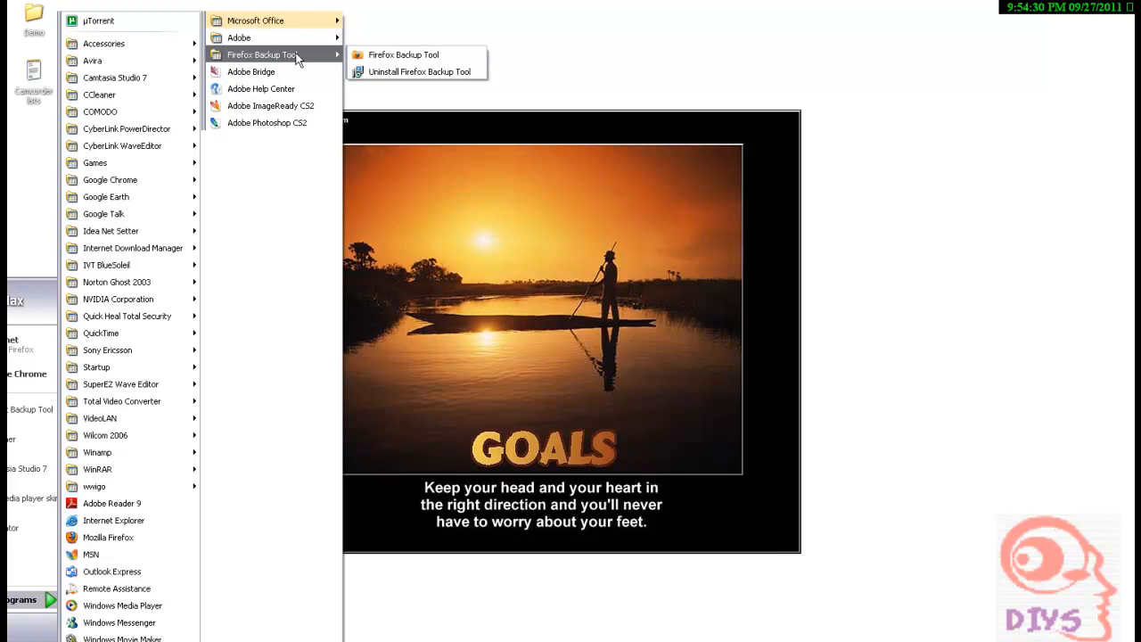
click(404, 55)
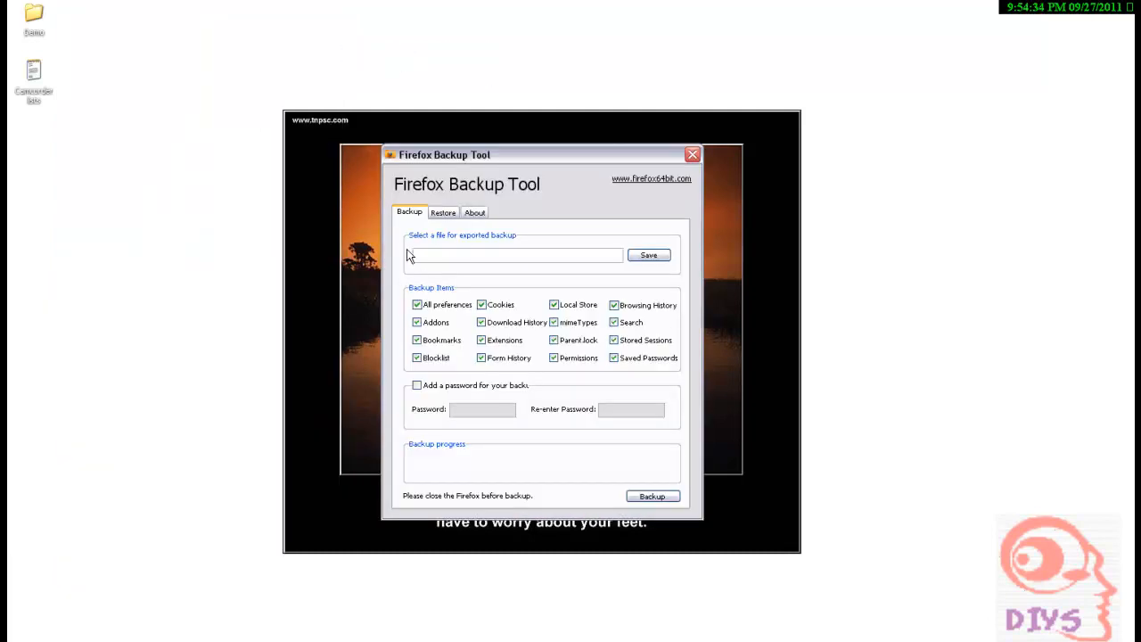
click(443, 212)
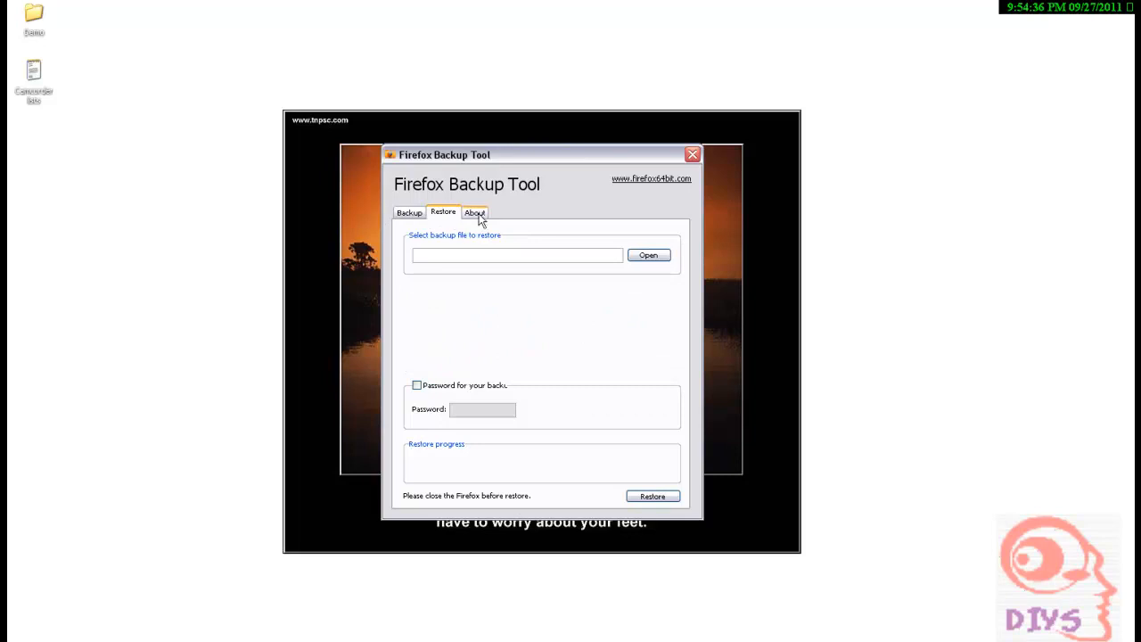
click(474, 213)
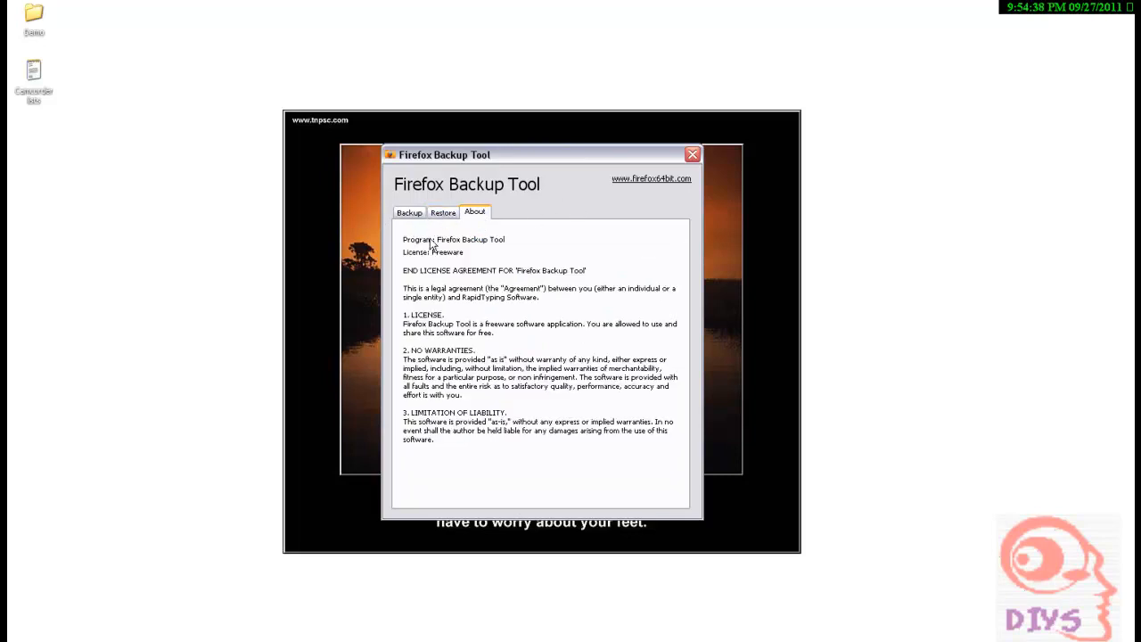
click(443, 212)
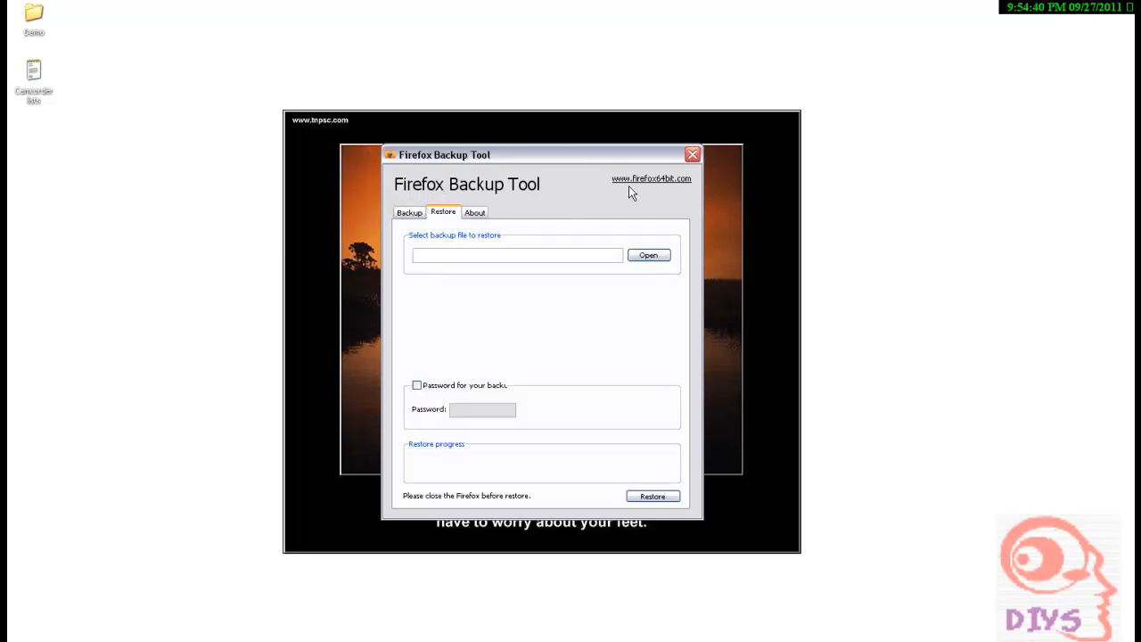
mouse_move(678, 187)
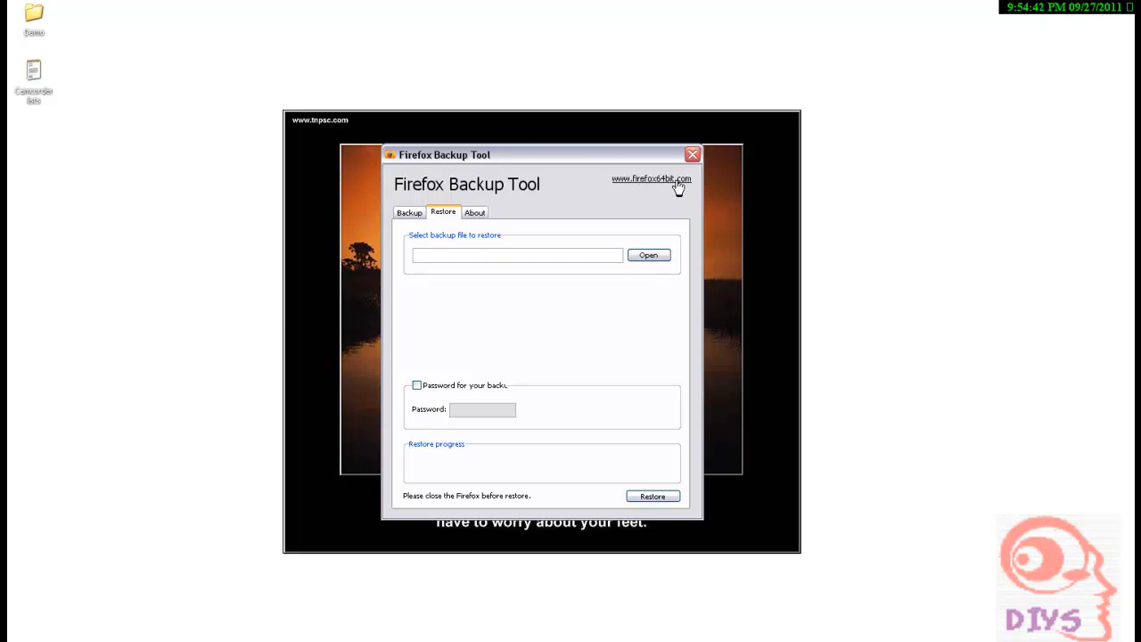
click(409, 213)
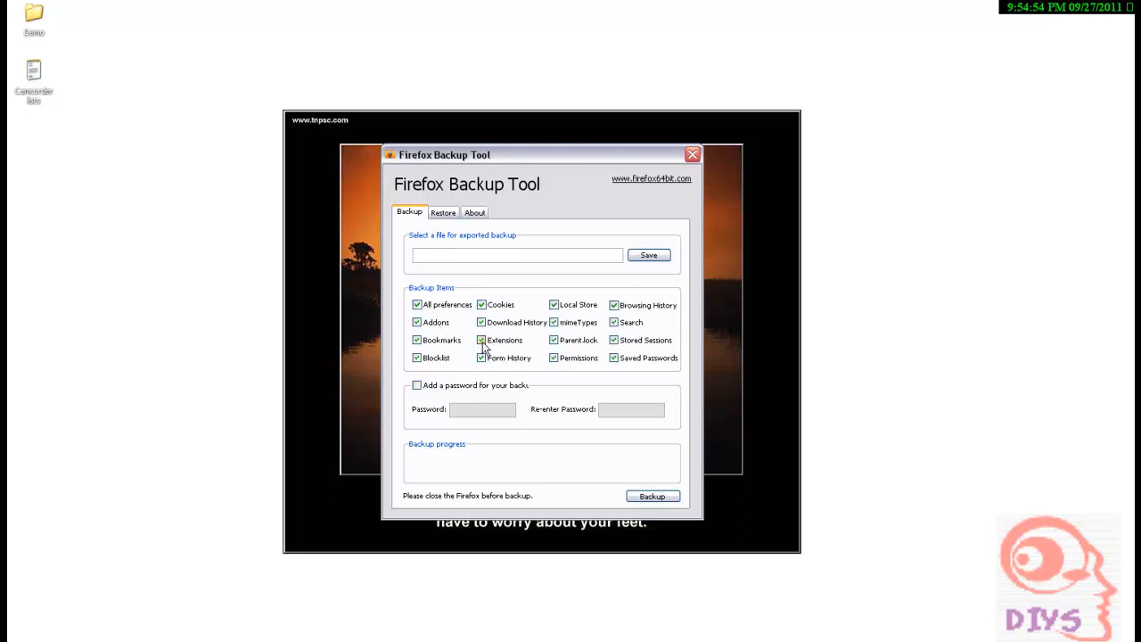
Keep Extensions checked and tick 'Add a password for your backup'.
click(482, 340)
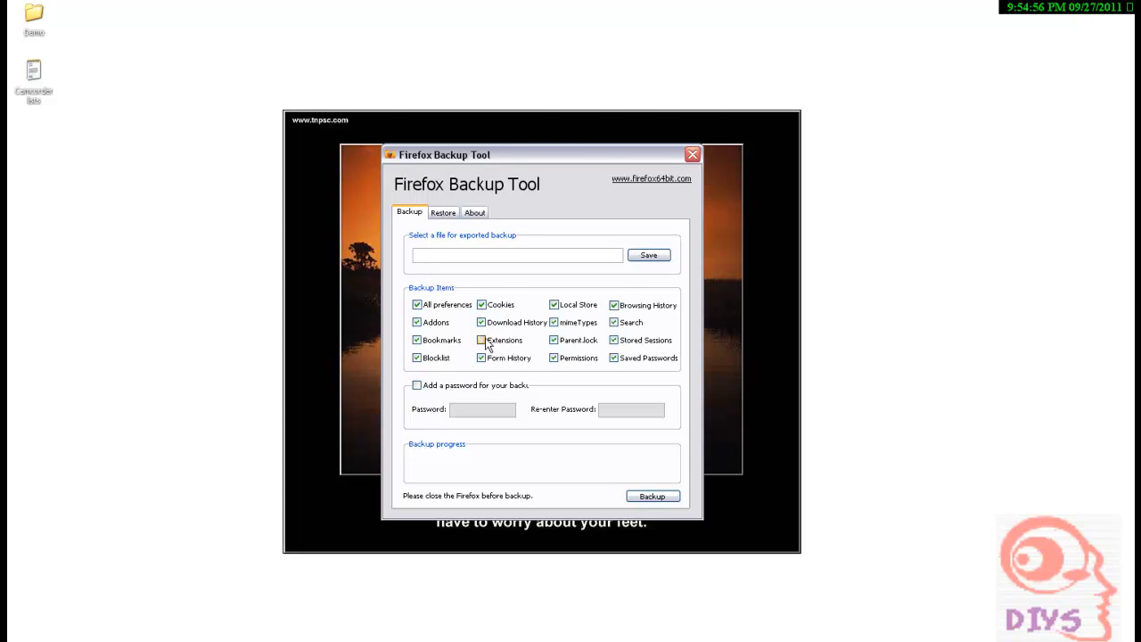
click(481, 340)
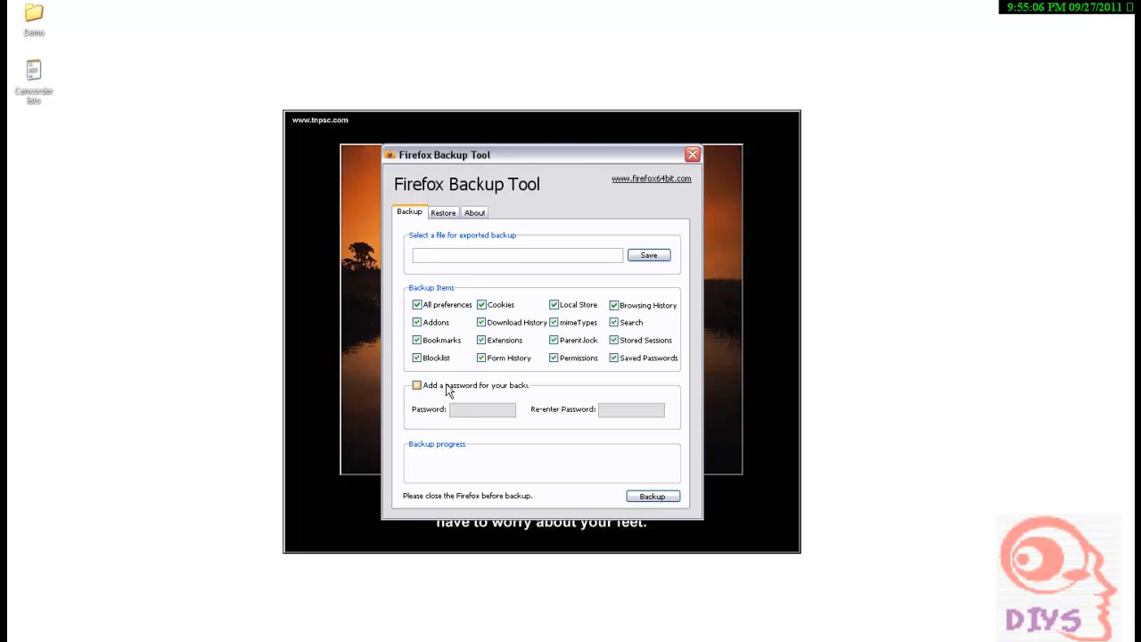
click(418, 386)
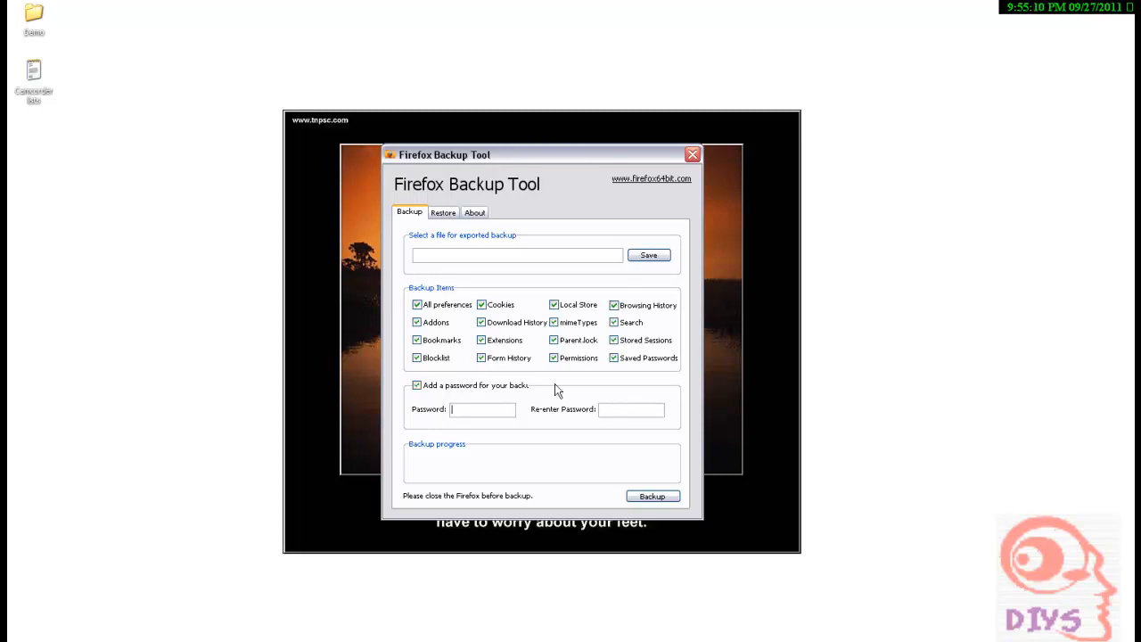
mouse_move(547, 333)
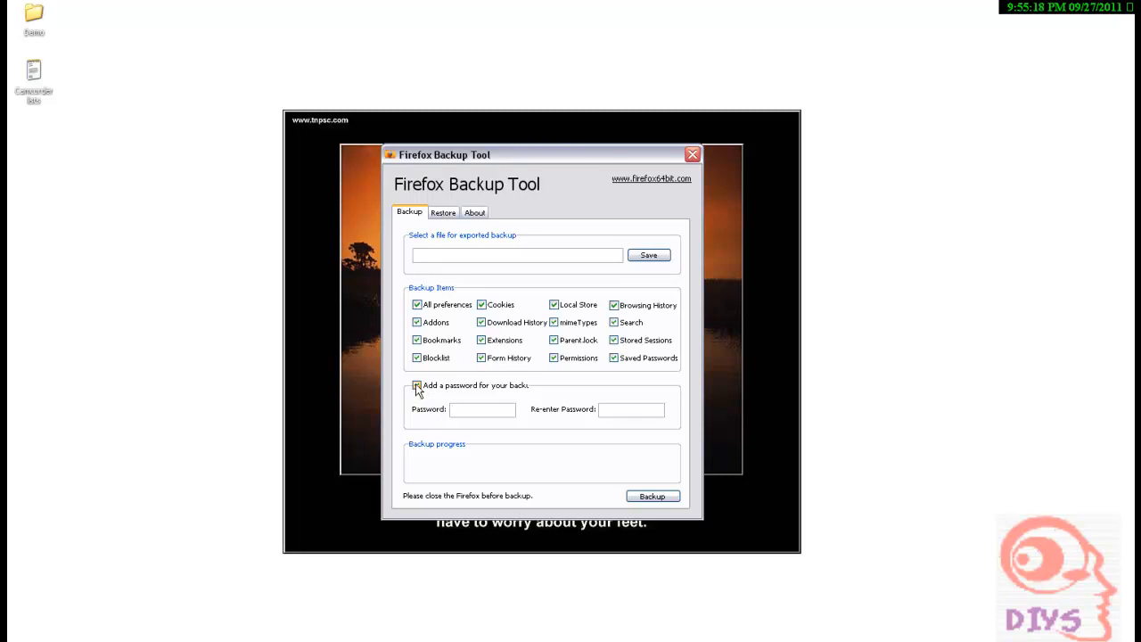
Turn password protection off and save the backup as 'Firefox backup' on the Desktop.
click(417, 385)
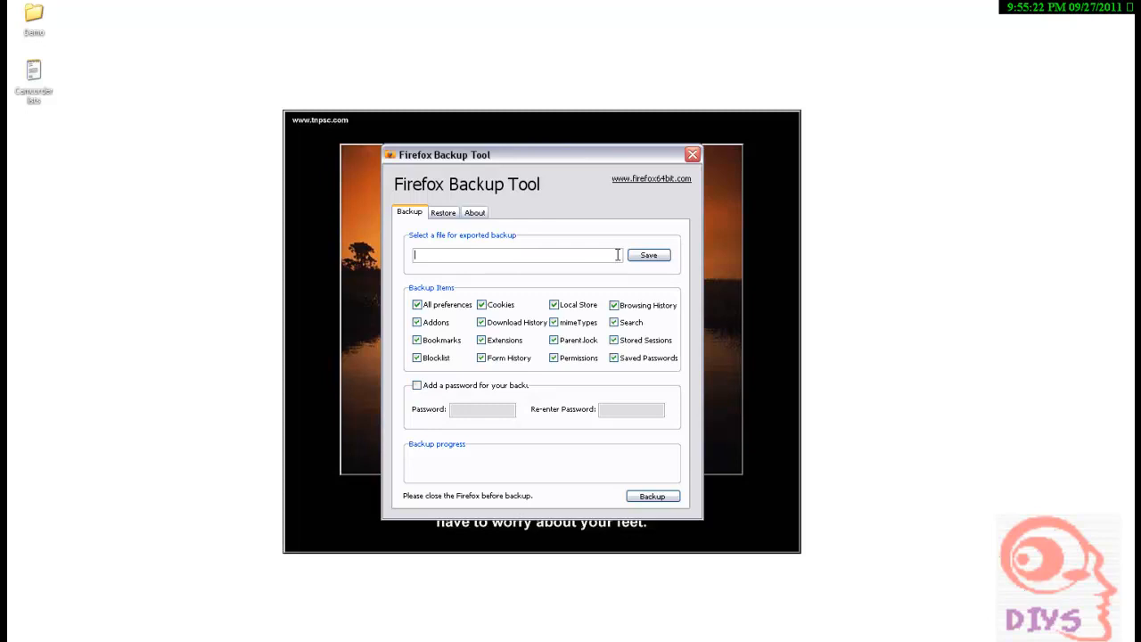
click(649, 254)
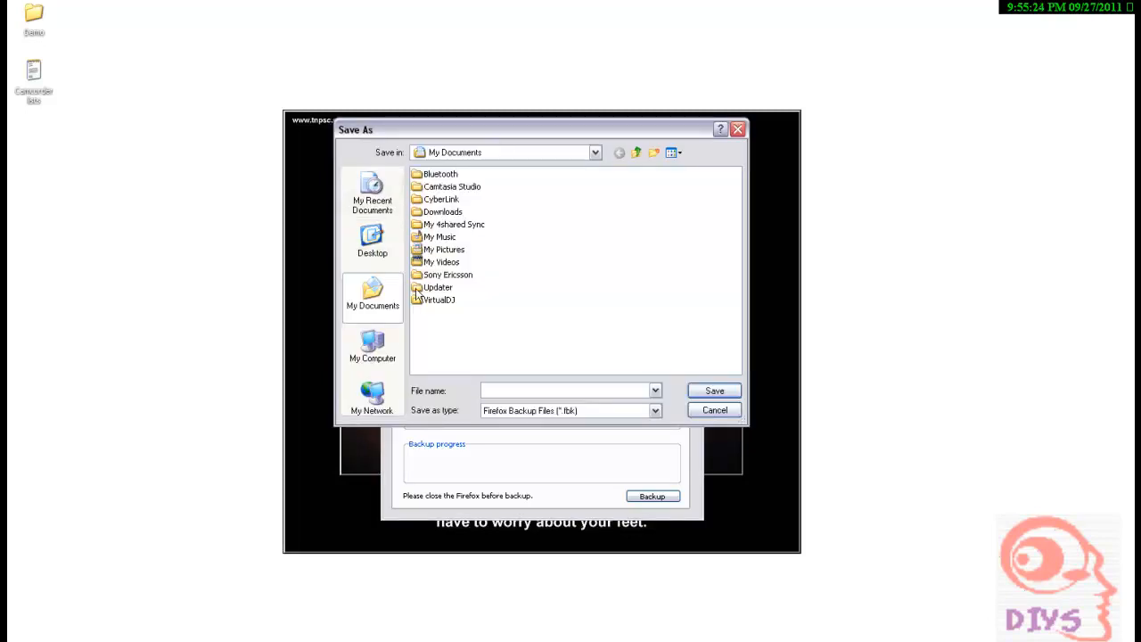
click(372, 240)
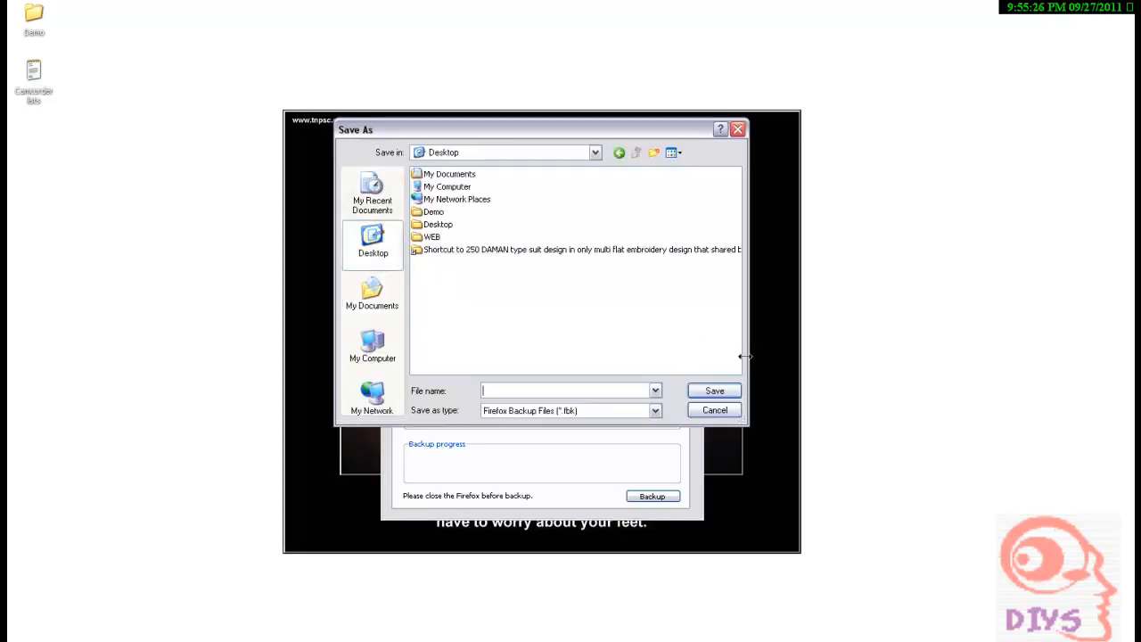
text(Firefox)
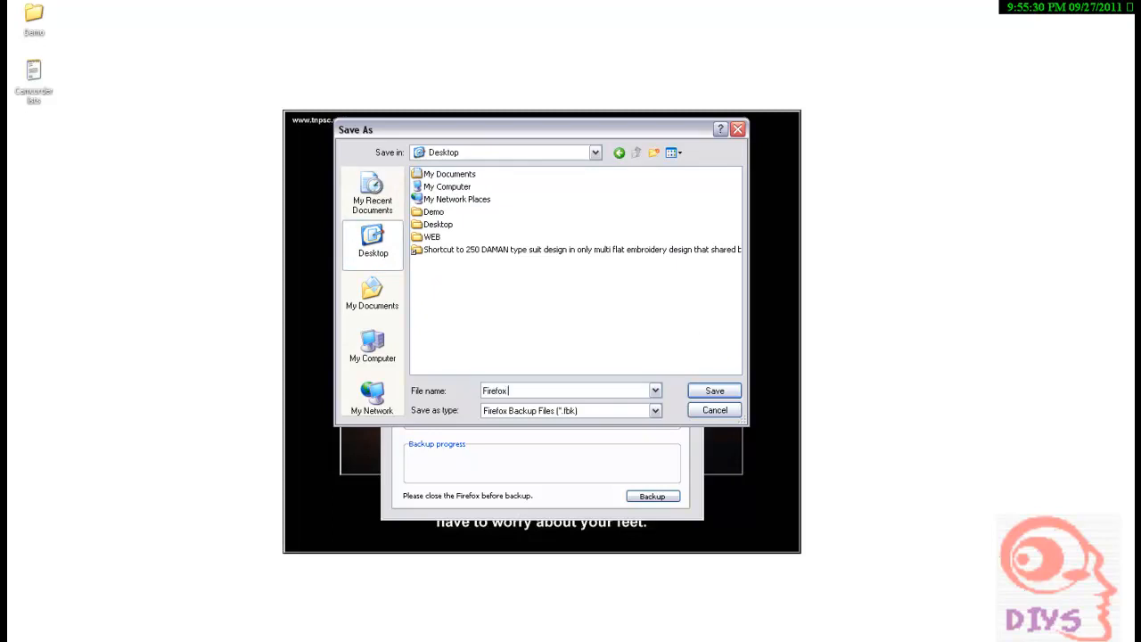
text(backup)
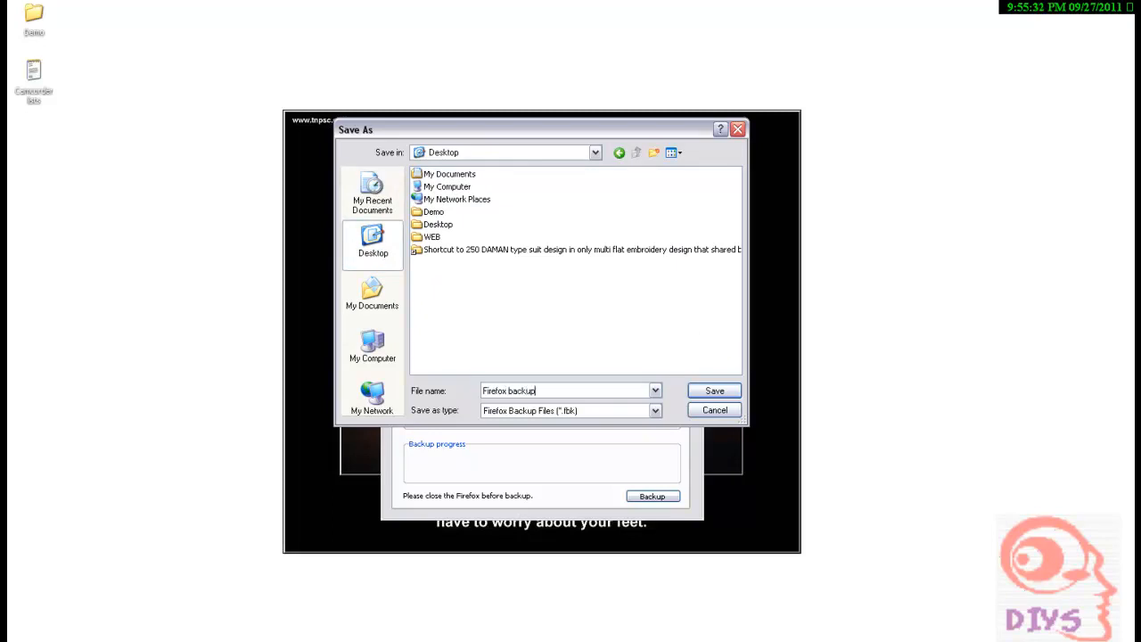
click(715, 391)
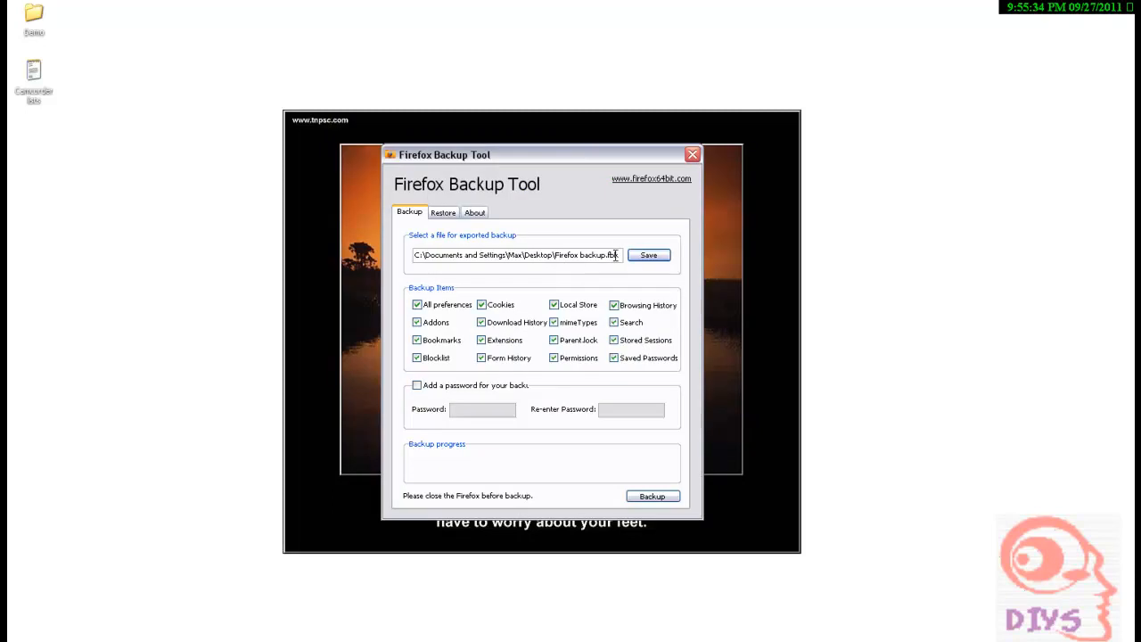
mouse_move(571, 220)
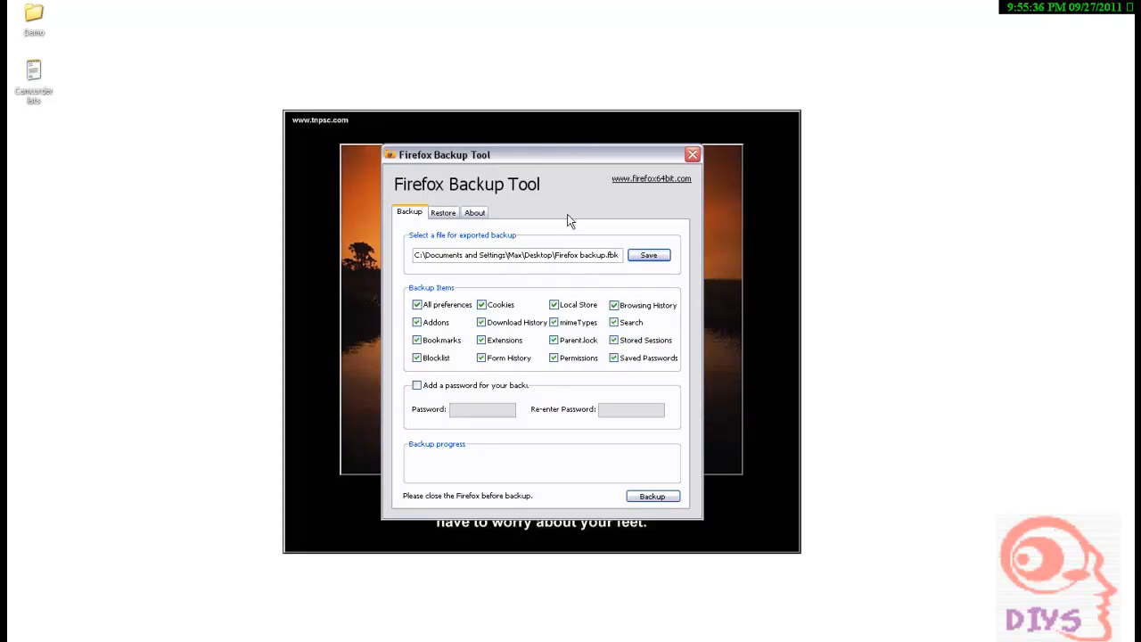
mouse_move(575, 517)
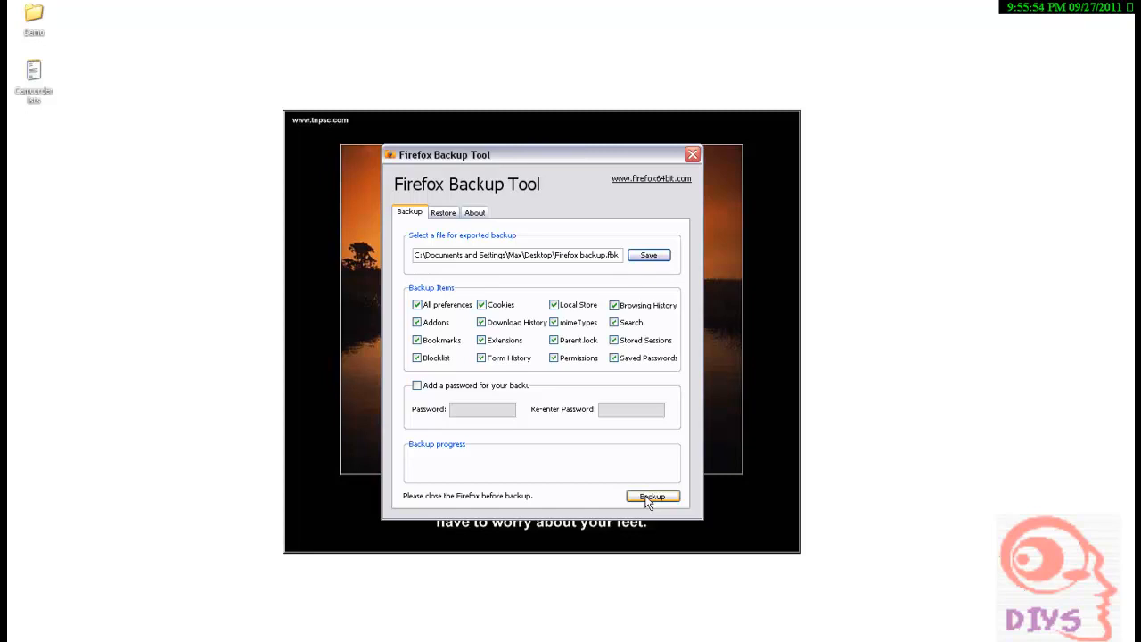
mouse_move(538, 497)
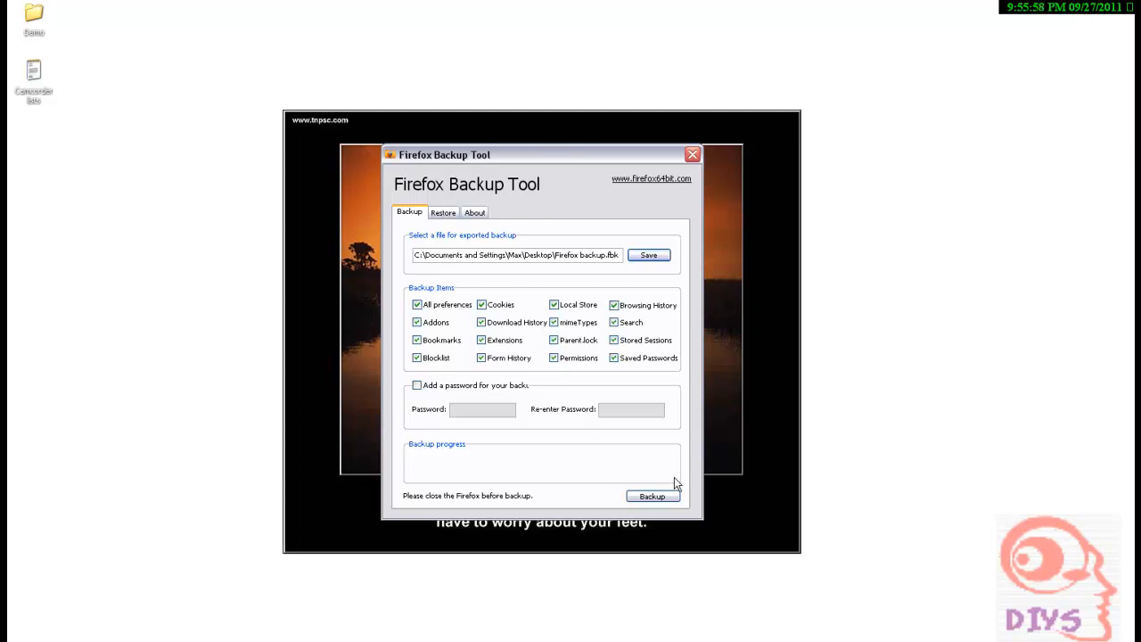
mouse_move(588, 202)
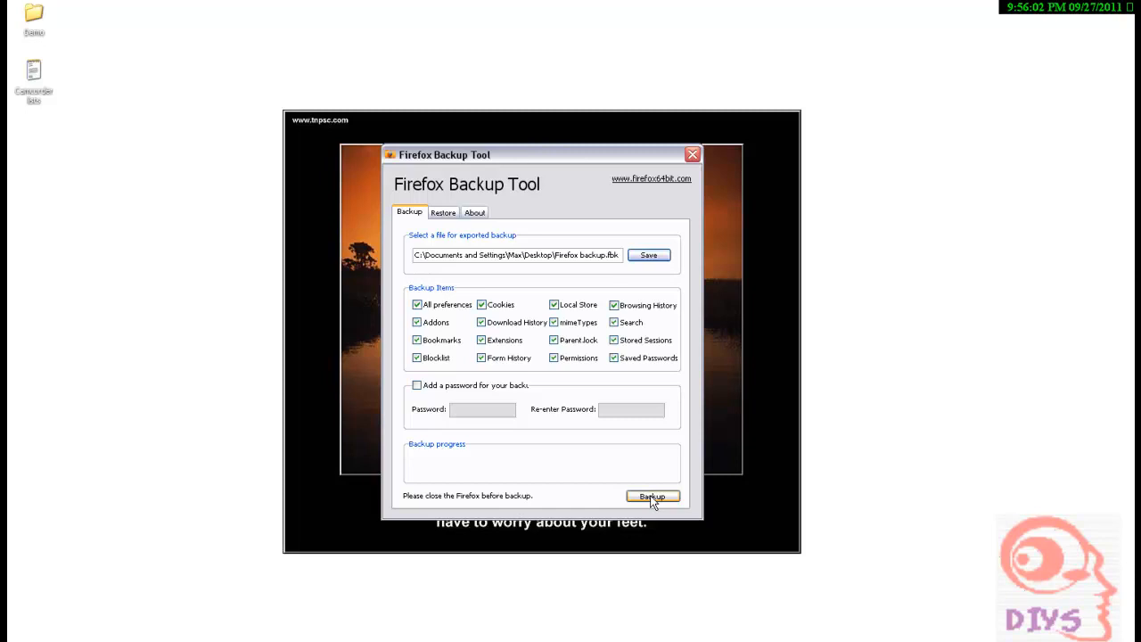
Run the backup to Firefox backup.fbk and confirm the success message with OK.
click(652, 495)
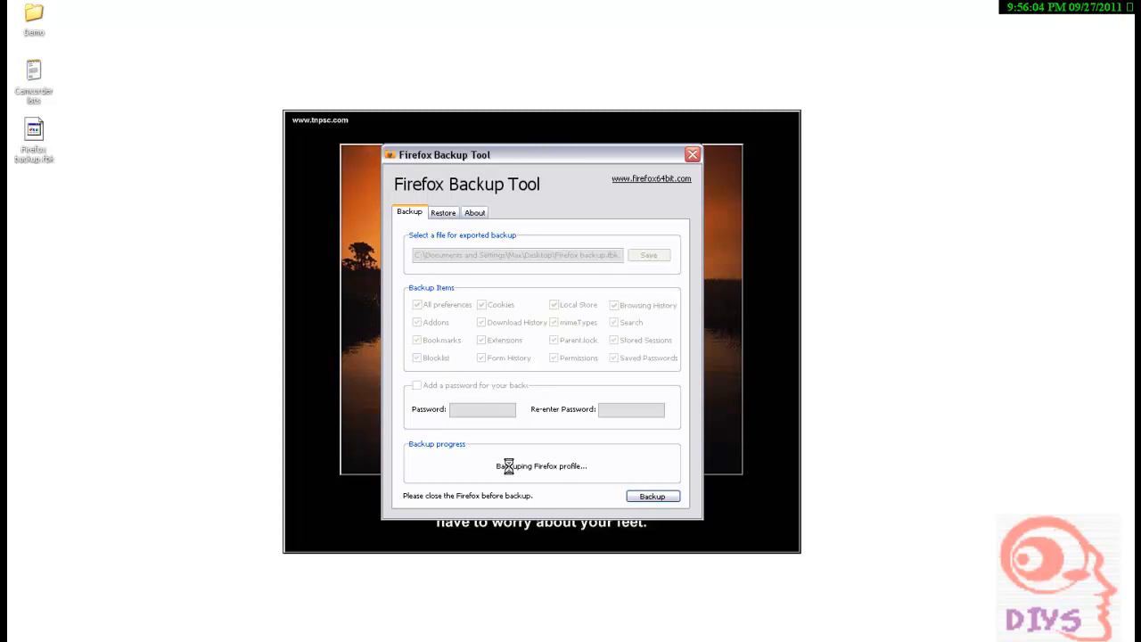
mouse_move(587, 477)
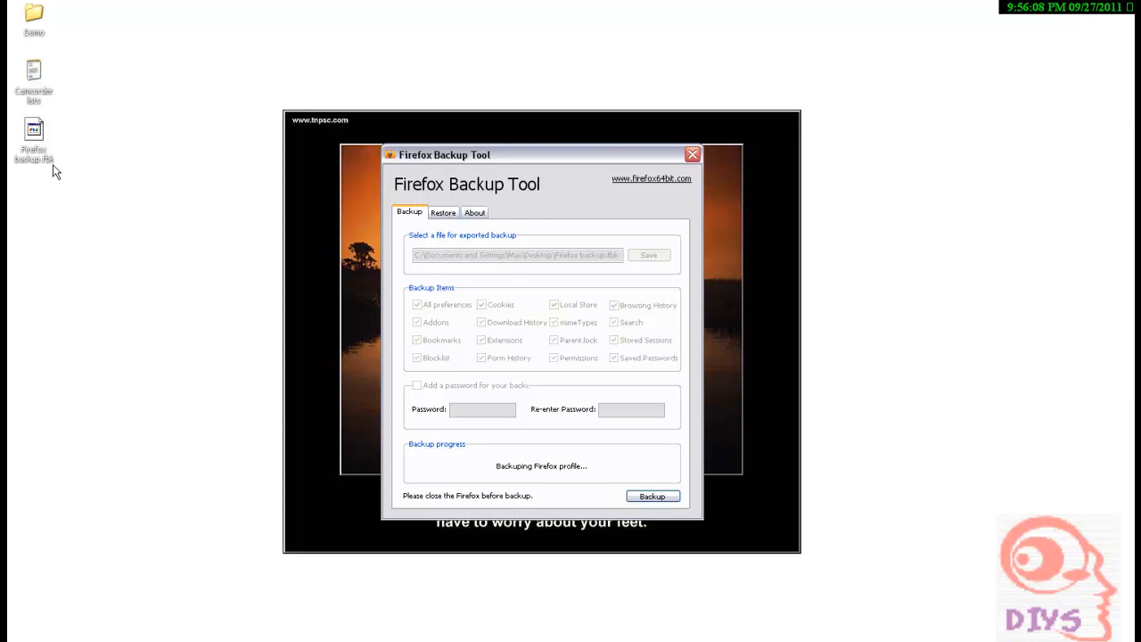
mouse_move(49, 165)
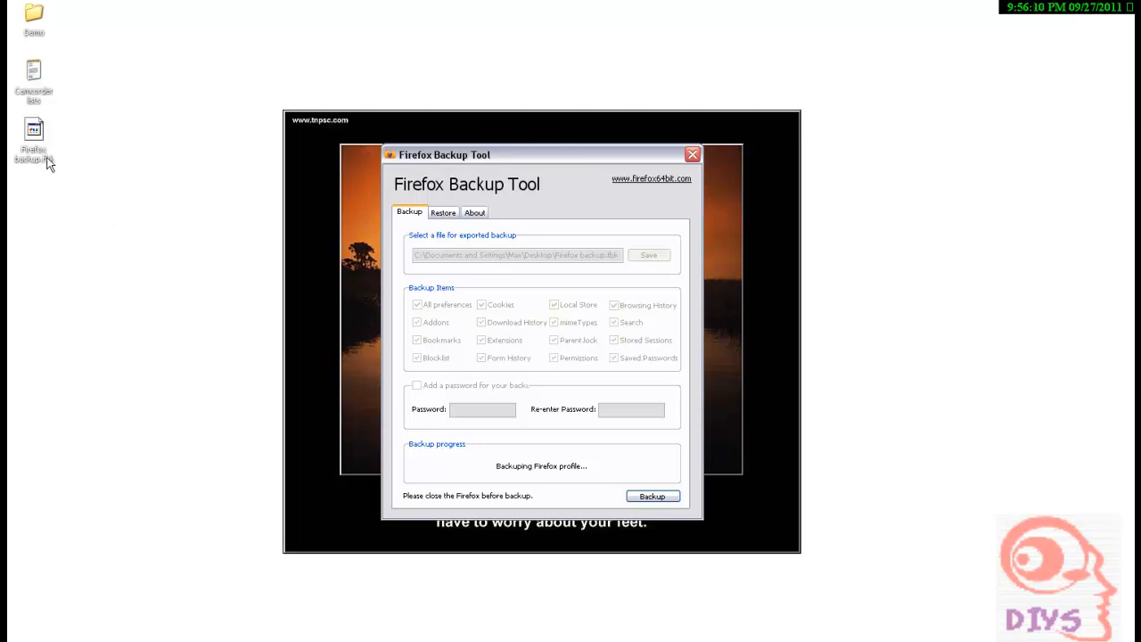
click(652, 496)
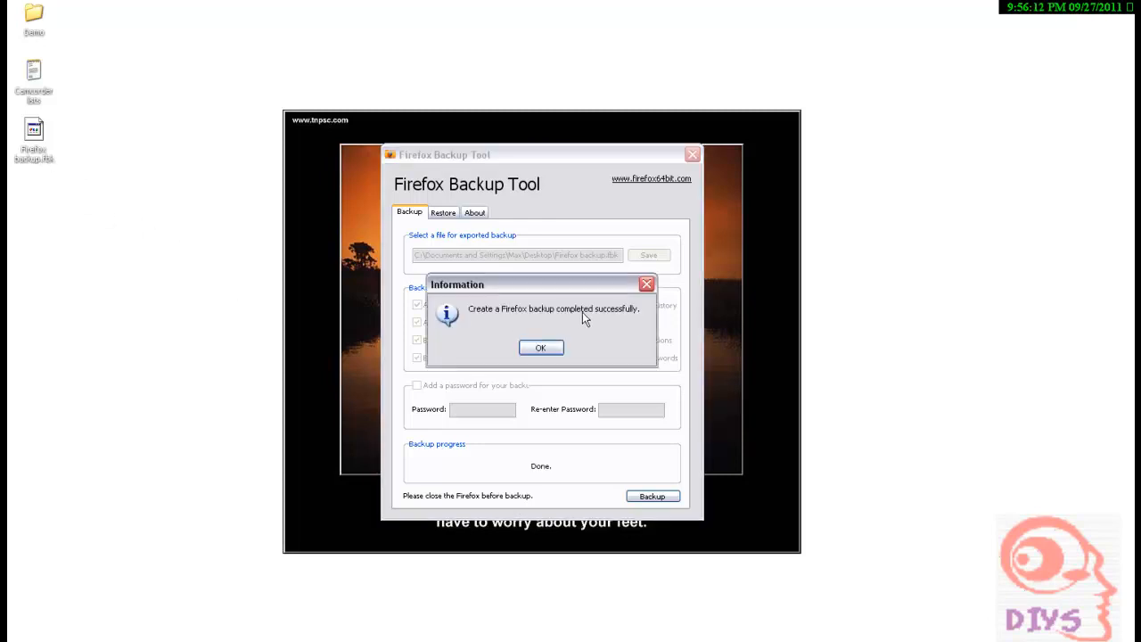
click(540, 347)
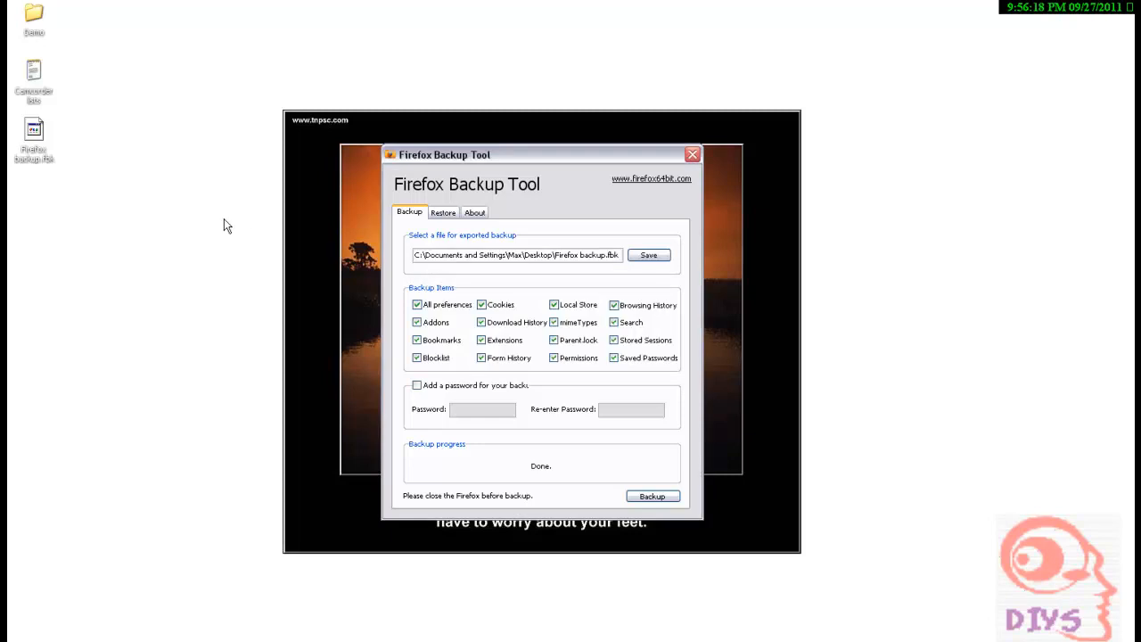
mouse_move(56, 152)
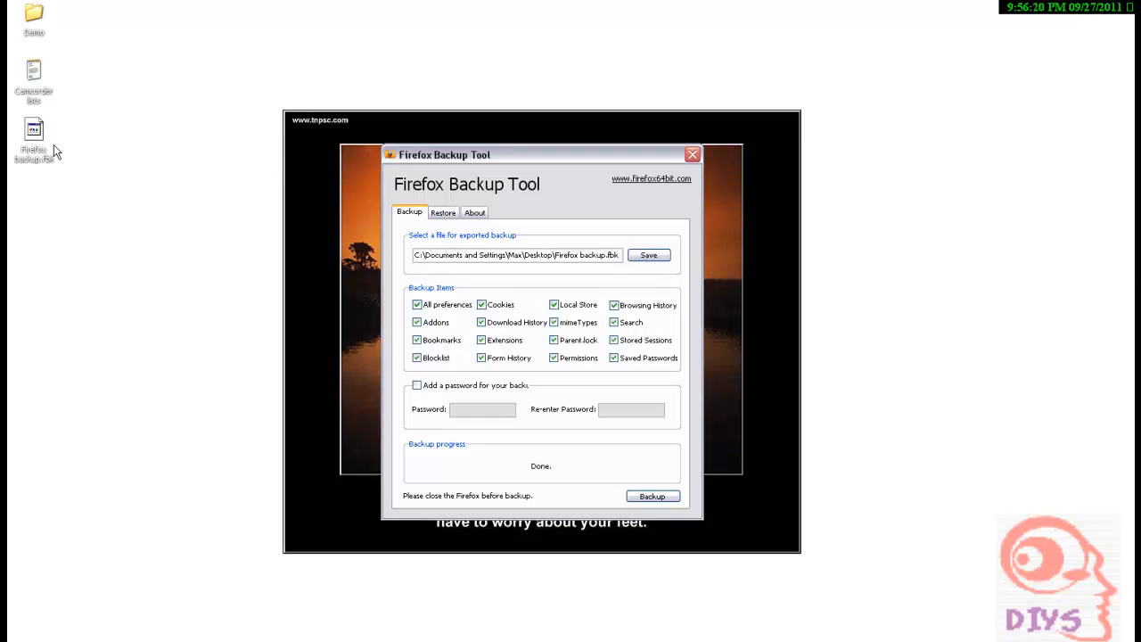
mouse_move(733, 171)
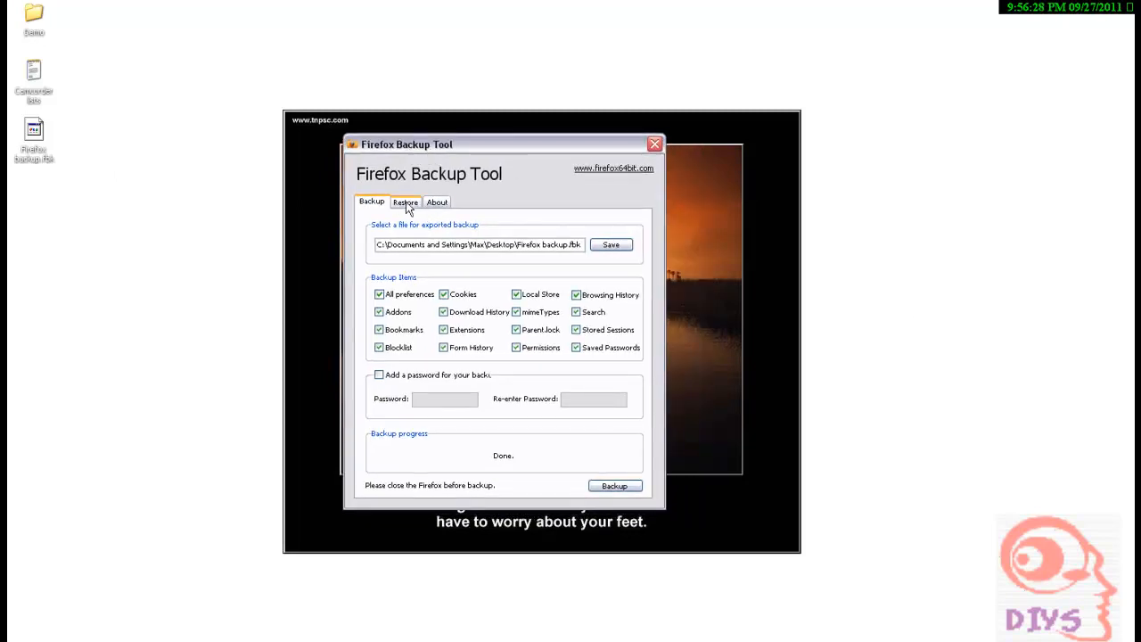
On the Restore tab, select Firefox backup.fbk from the Desktop as the restore file.
click(405, 202)
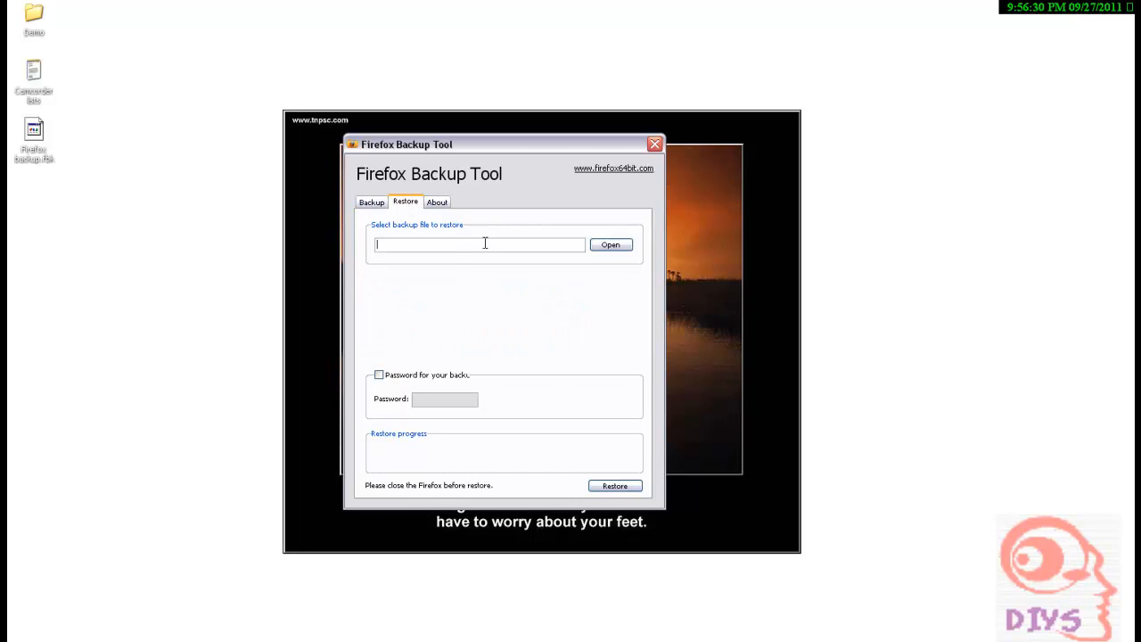
click(610, 245)
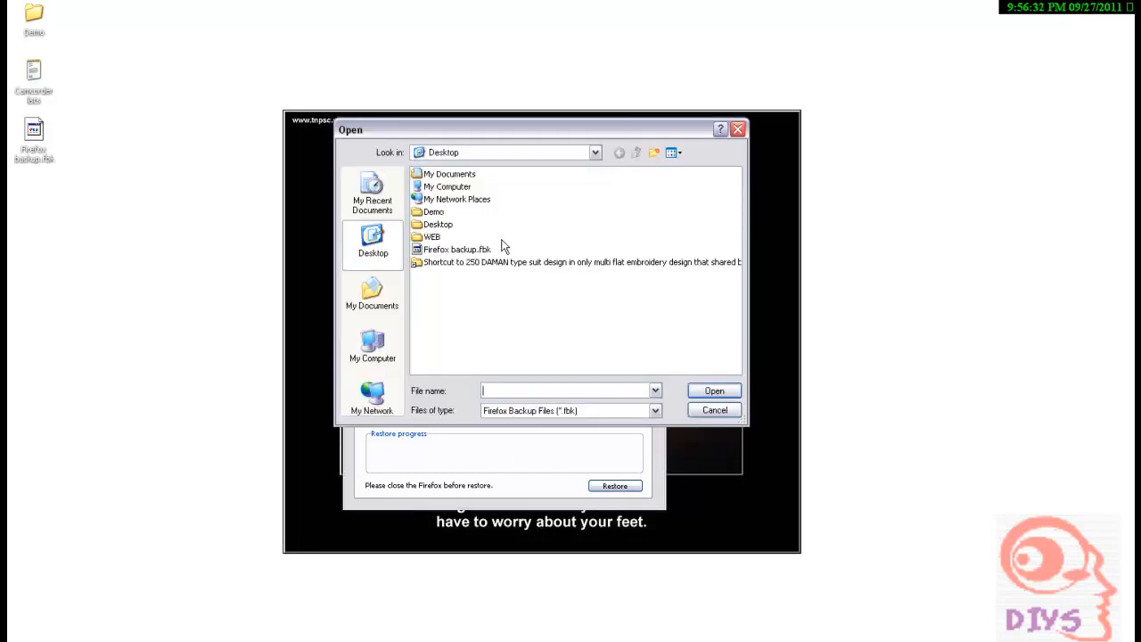
mouse_move(457, 260)
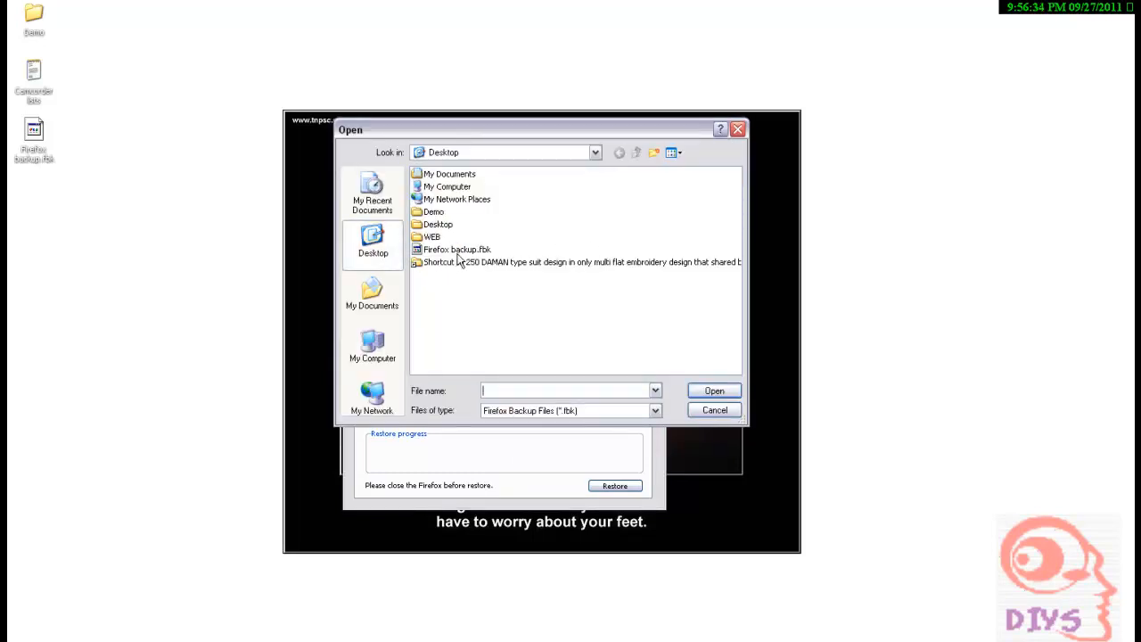
click(457, 249)
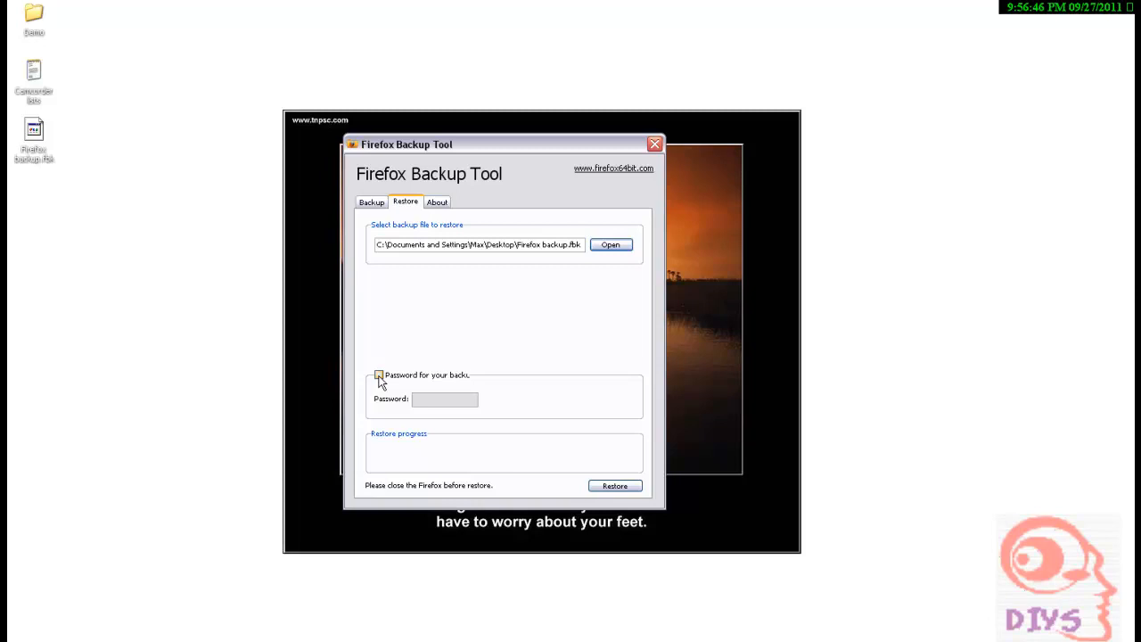
Leave the password option unchecked, run the restore, and confirm the completion message.
click(379, 375)
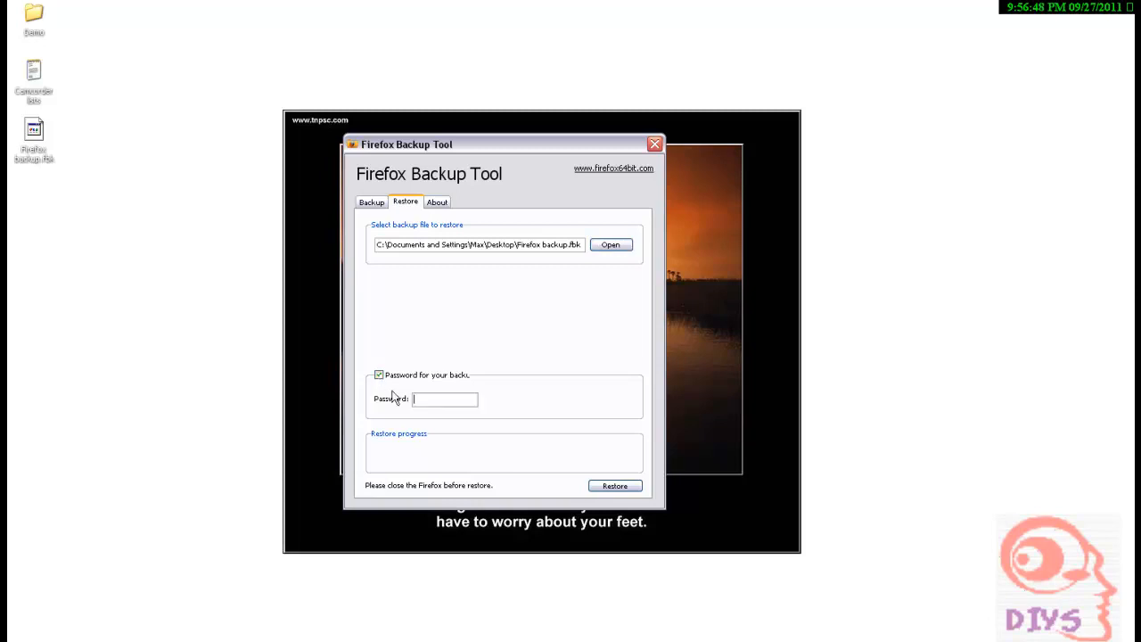
click(379, 375)
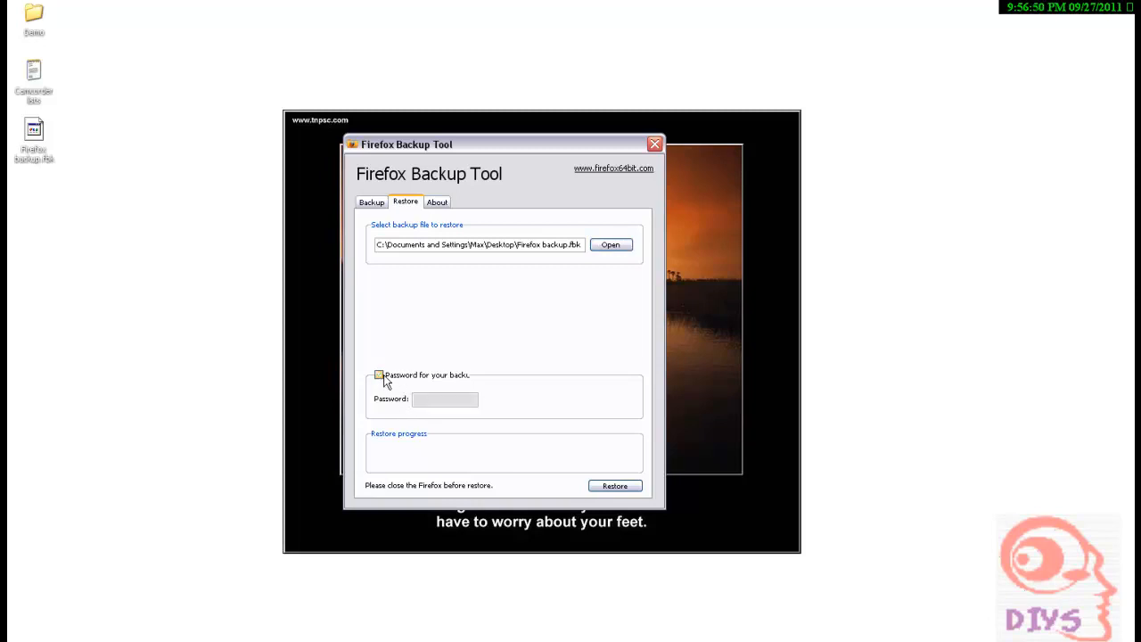
click(614, 486)
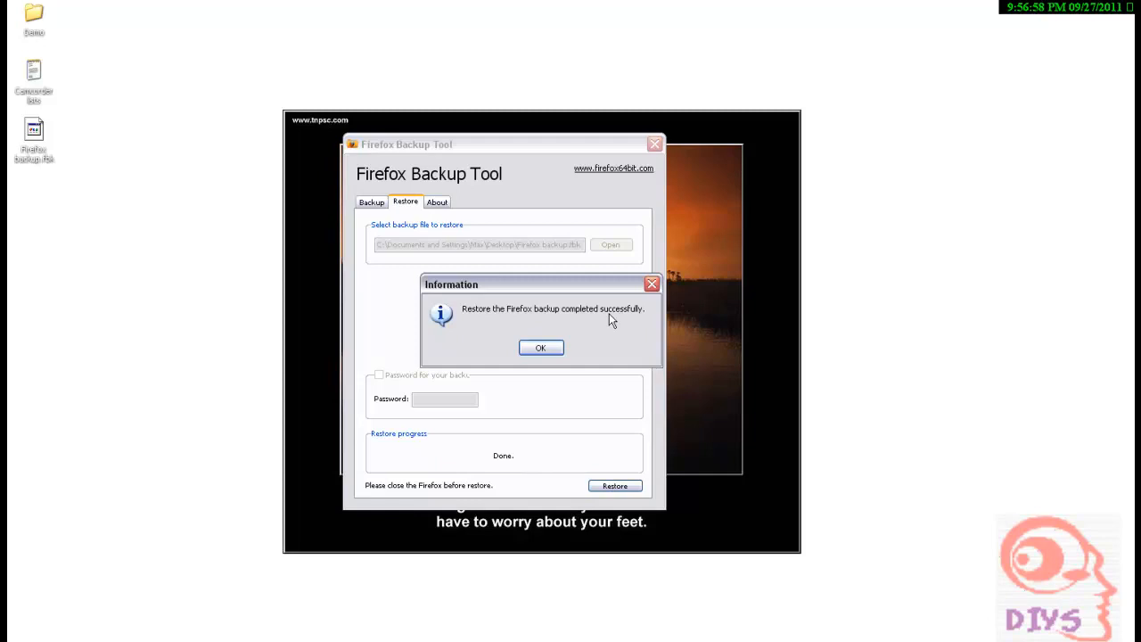
mouse_move(583, 323)
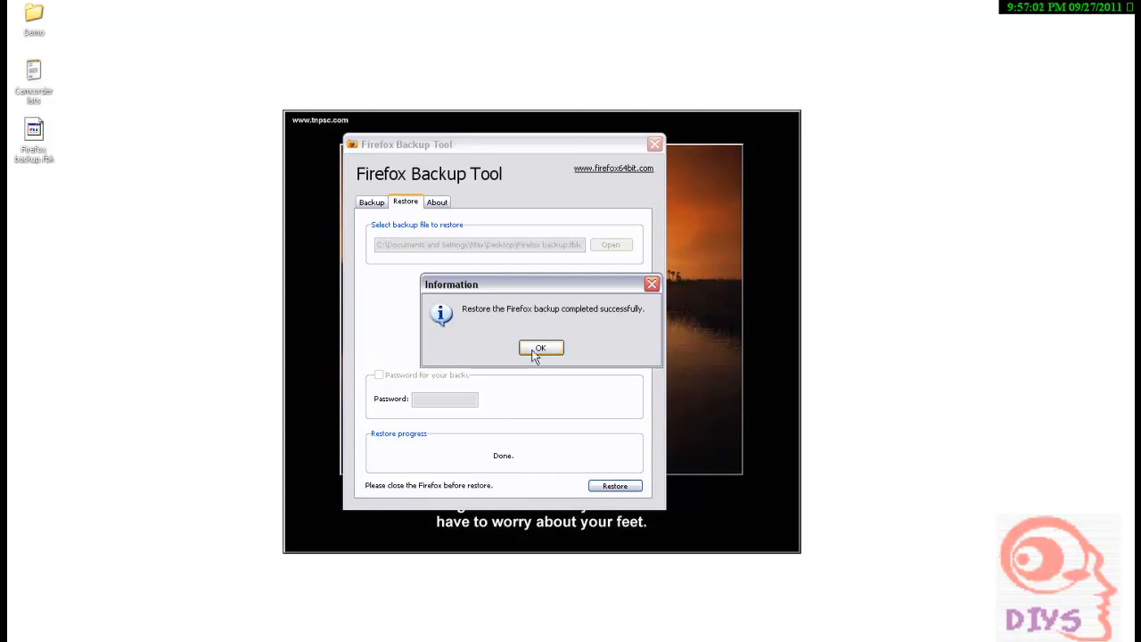
click(541, 348)
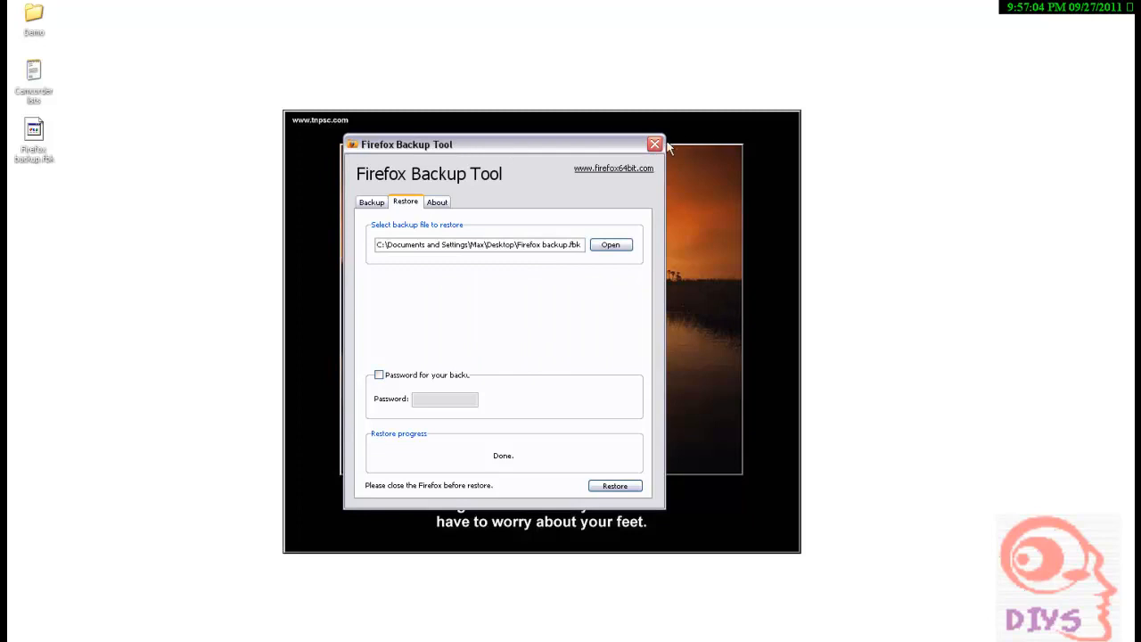
mouse_move(737, 148)
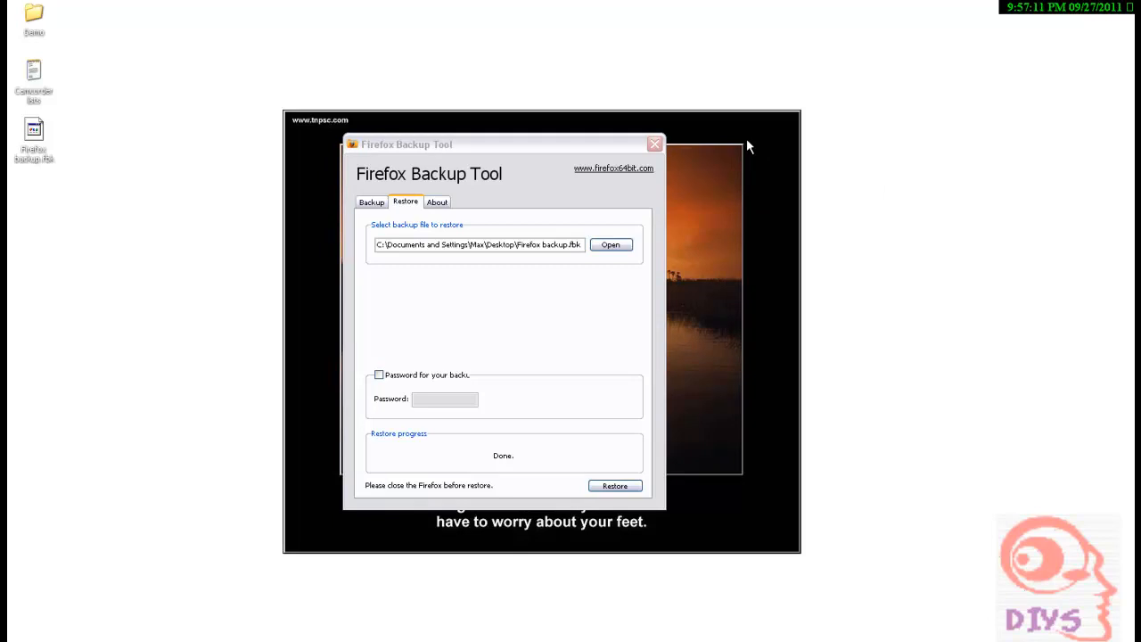
mouse_move(681, 175)
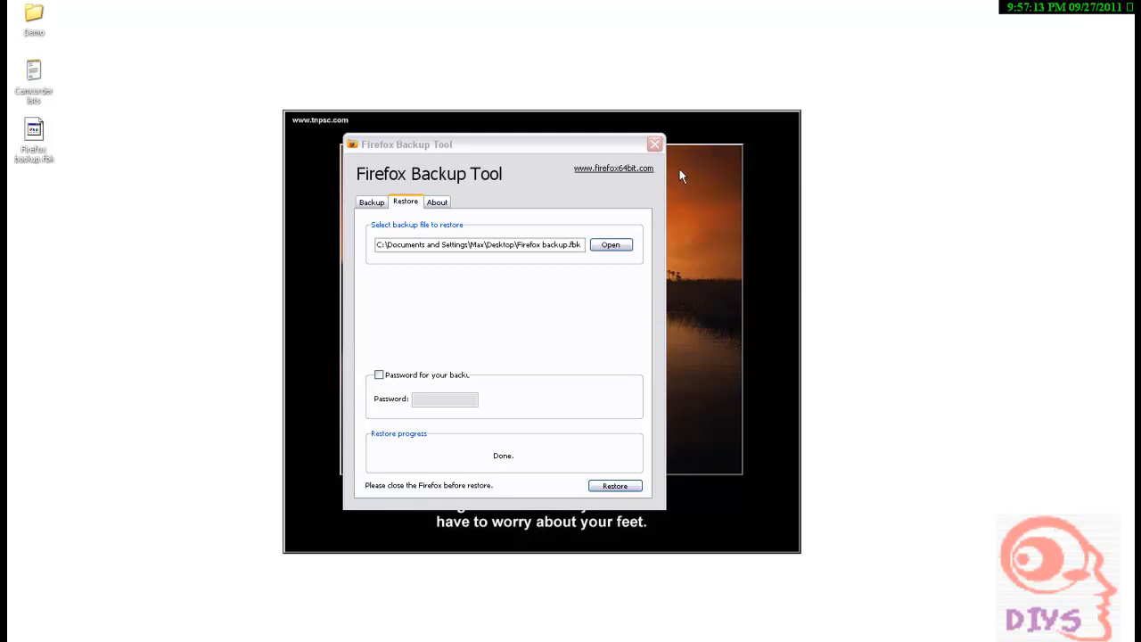
mouse_move(691, 141)
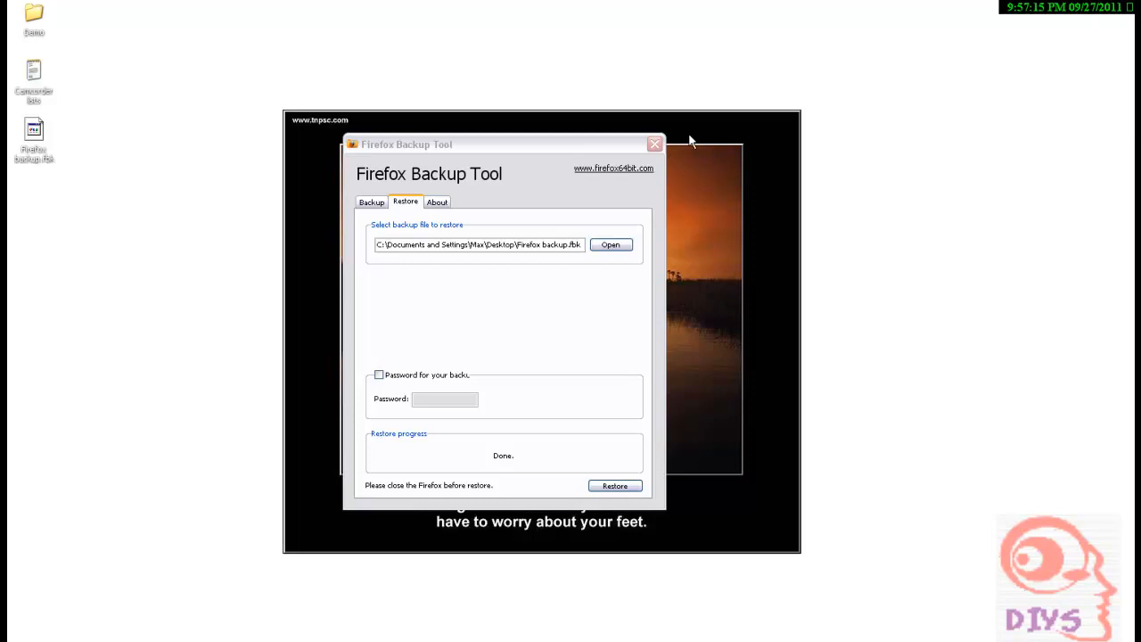